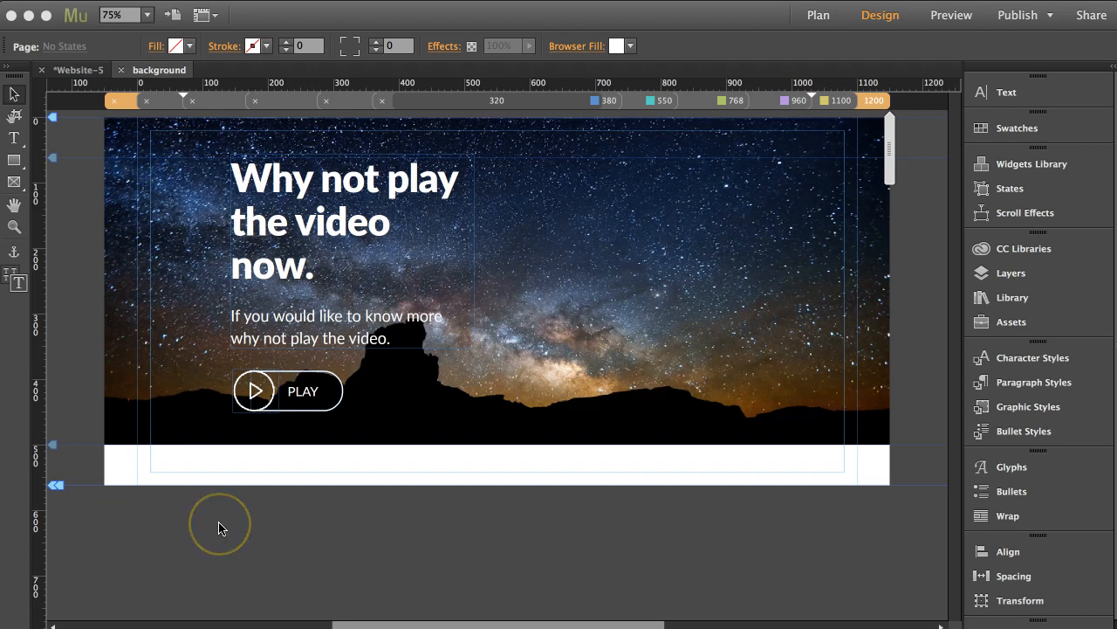
Select the MuseGrid Video Kit Background Section Fill widget holding the night-sky image.
left_click(637, 288)
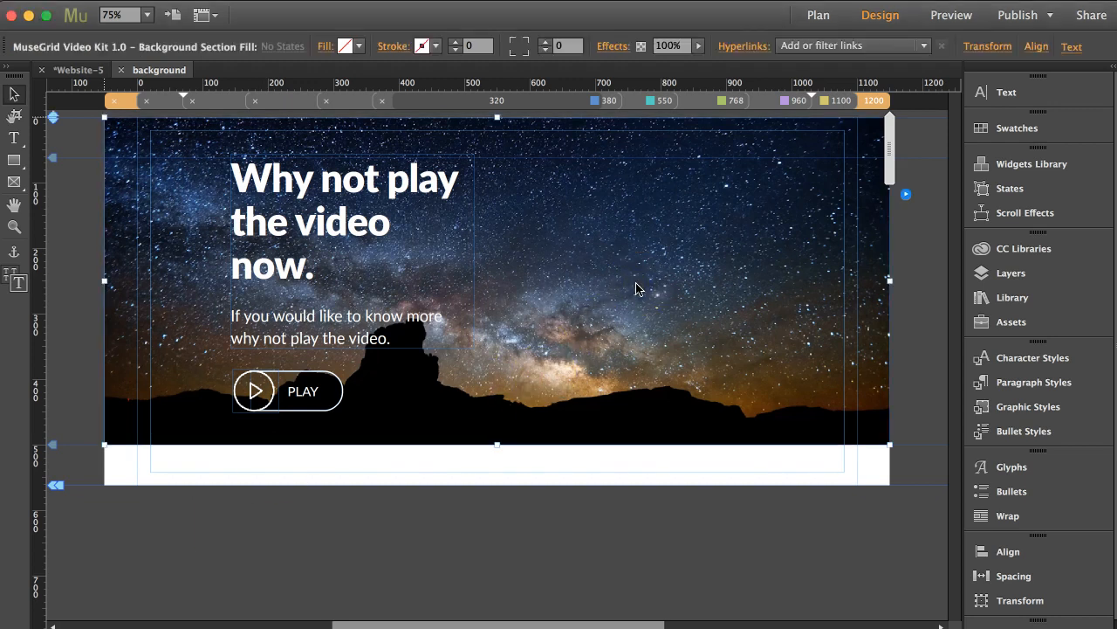
mouse_move(632, 259)
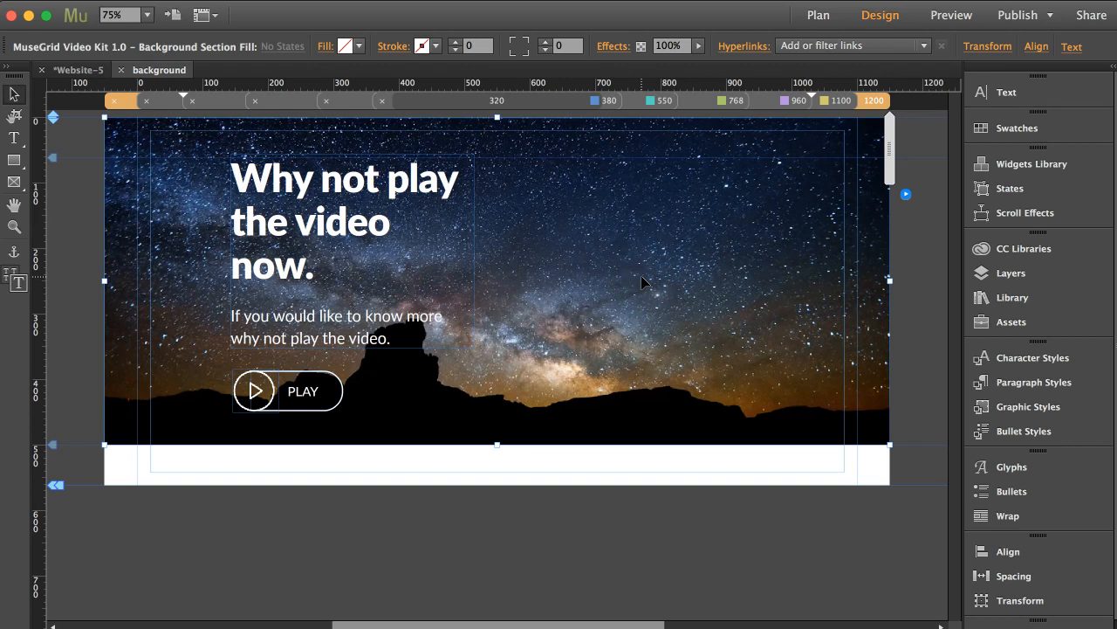
mouse_move(637, 255)
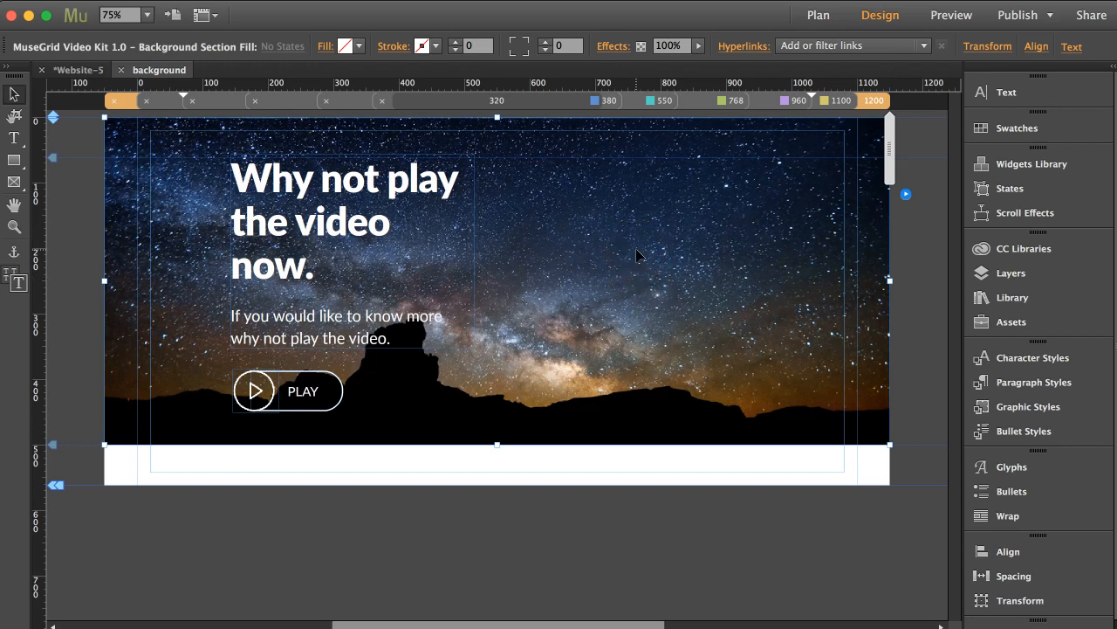
left_click(950, 15)
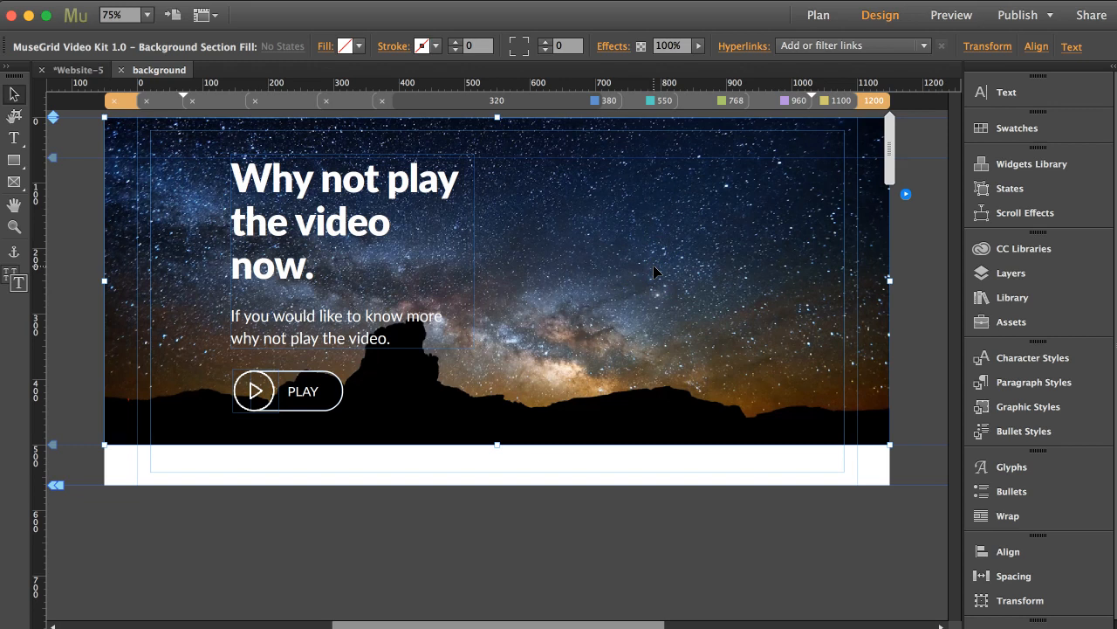
left_click(906, 194)
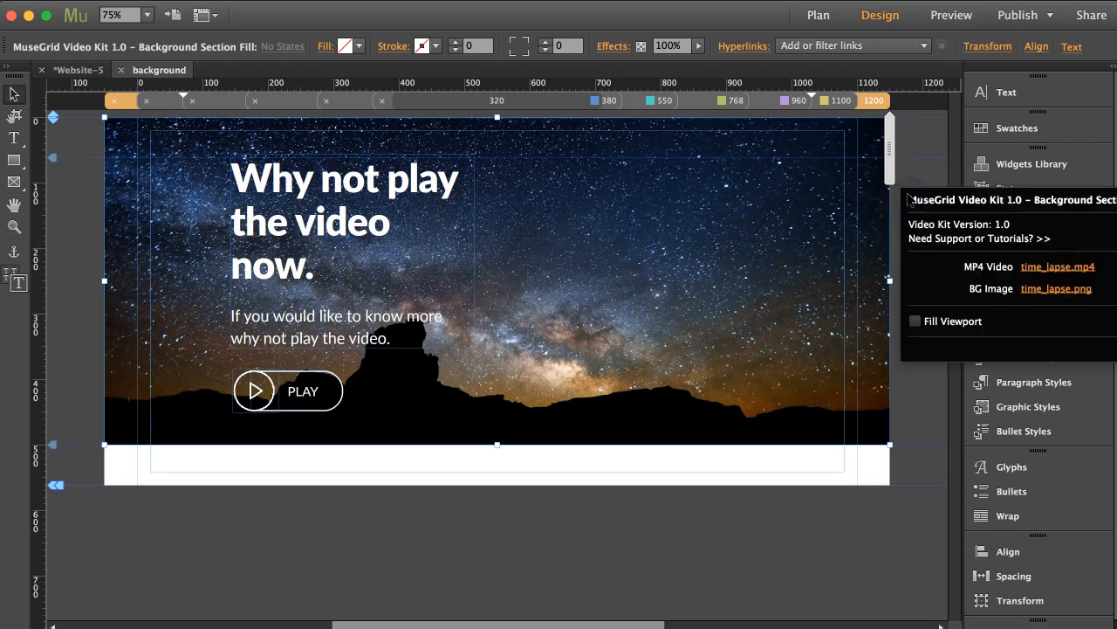
left_click(915, 320)
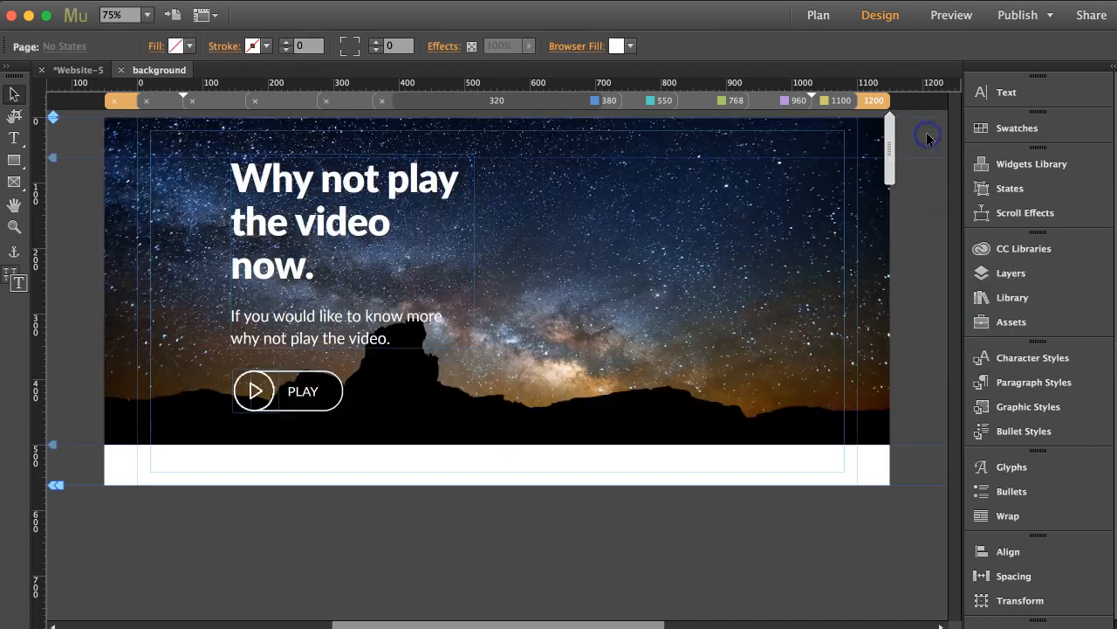
mouse_move(928, 139)
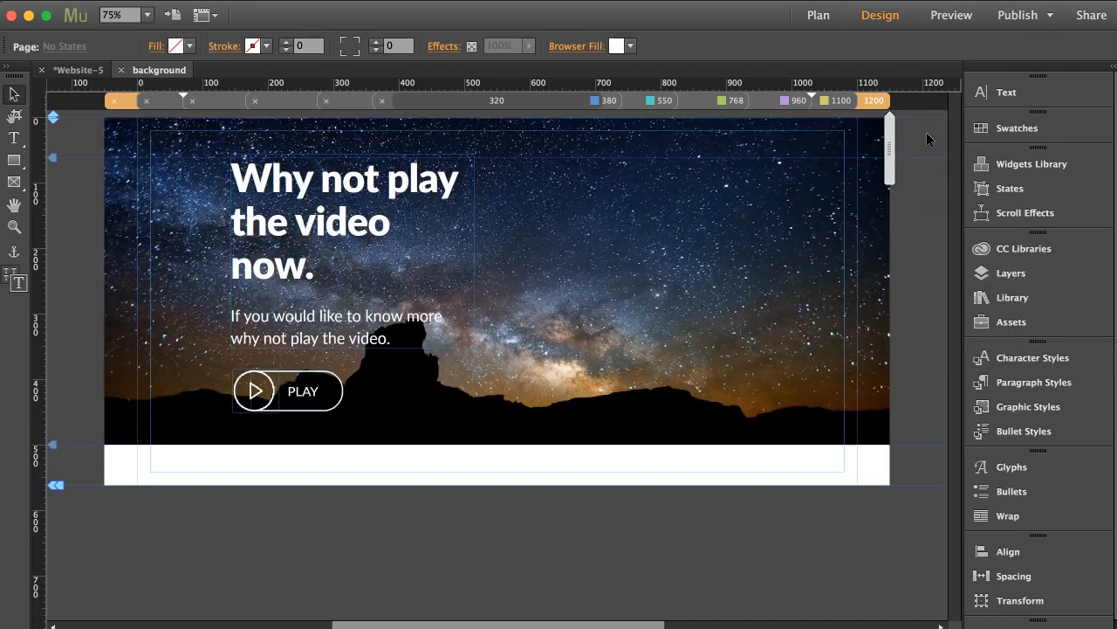
mouse_move(729, 214)
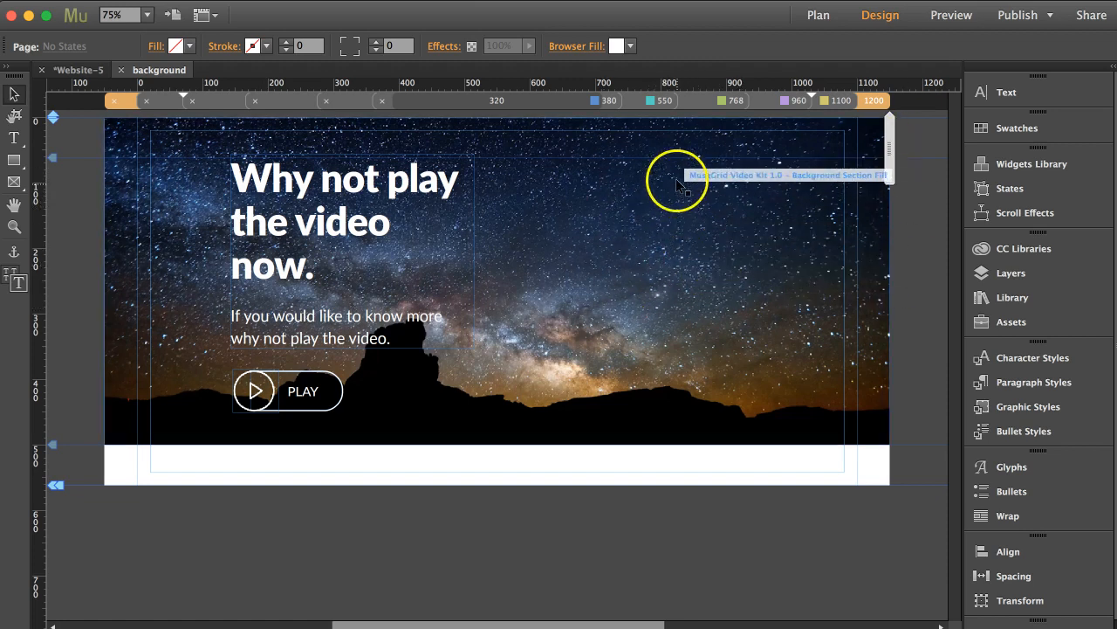
mouse_move(685, 199)
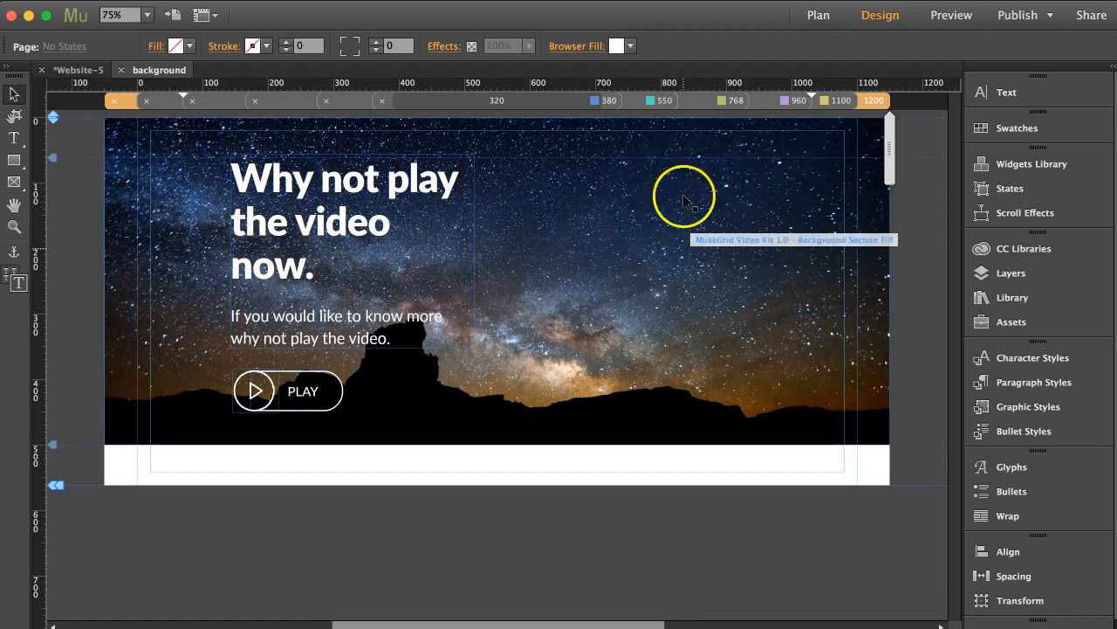
mouse_move(694, 223)
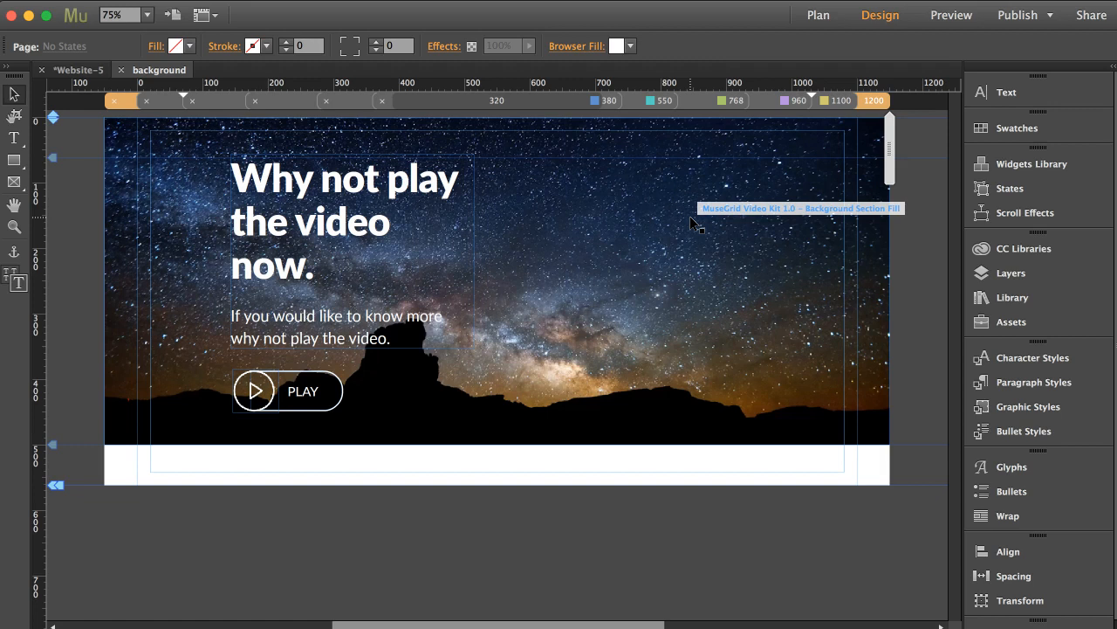
Preview the page in Chrome, scrolling down and back up over the starry video section.
left_click(951, 15)
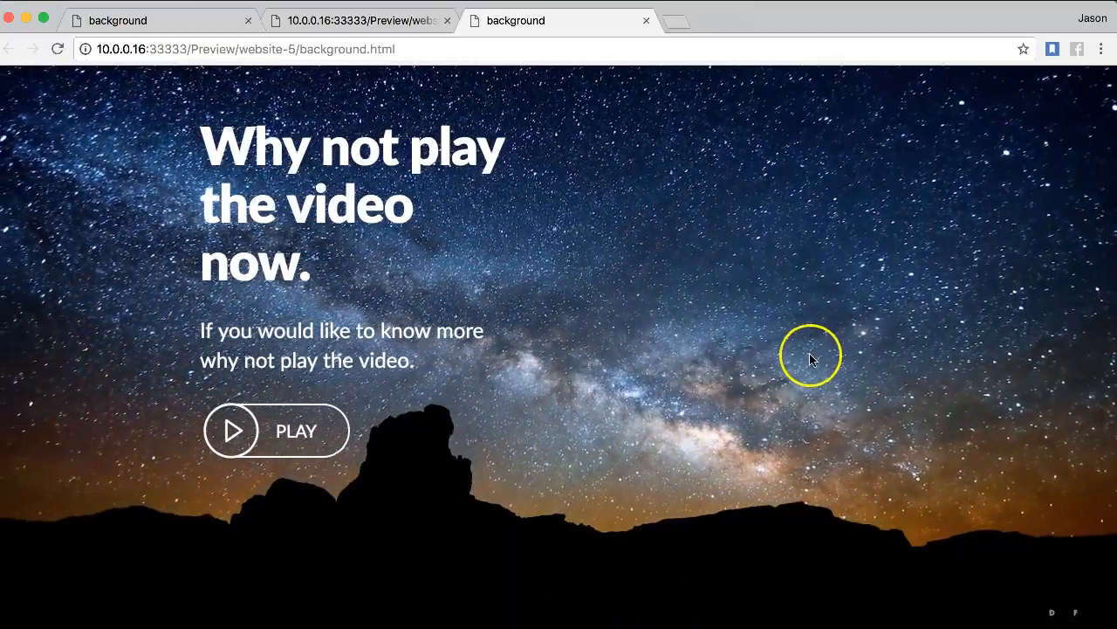
scroll("down", 3)
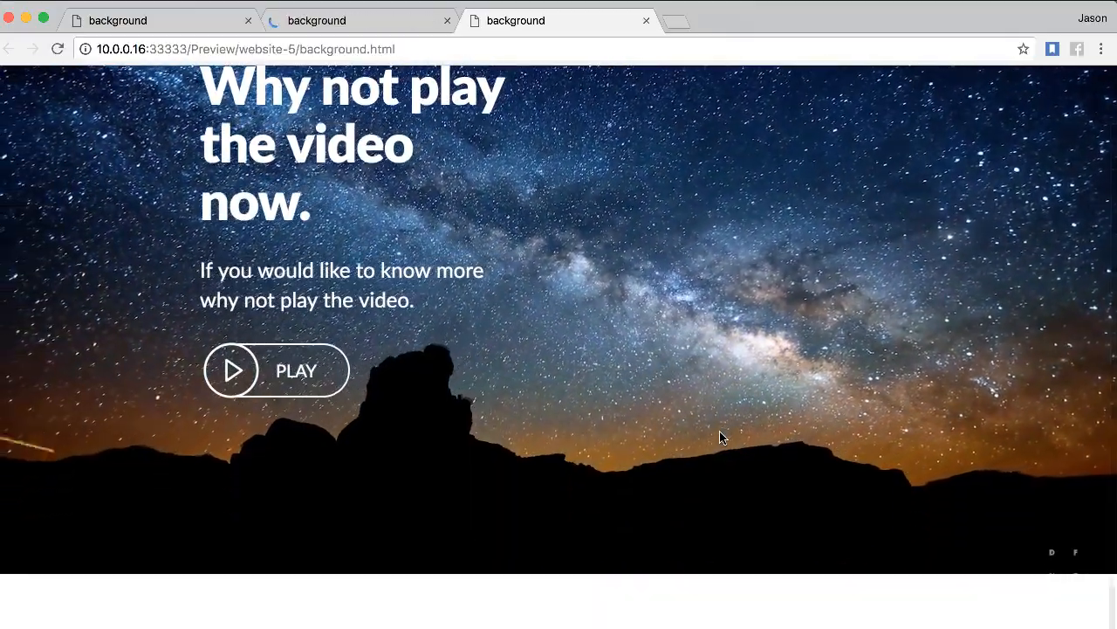
scroll("up", 3)
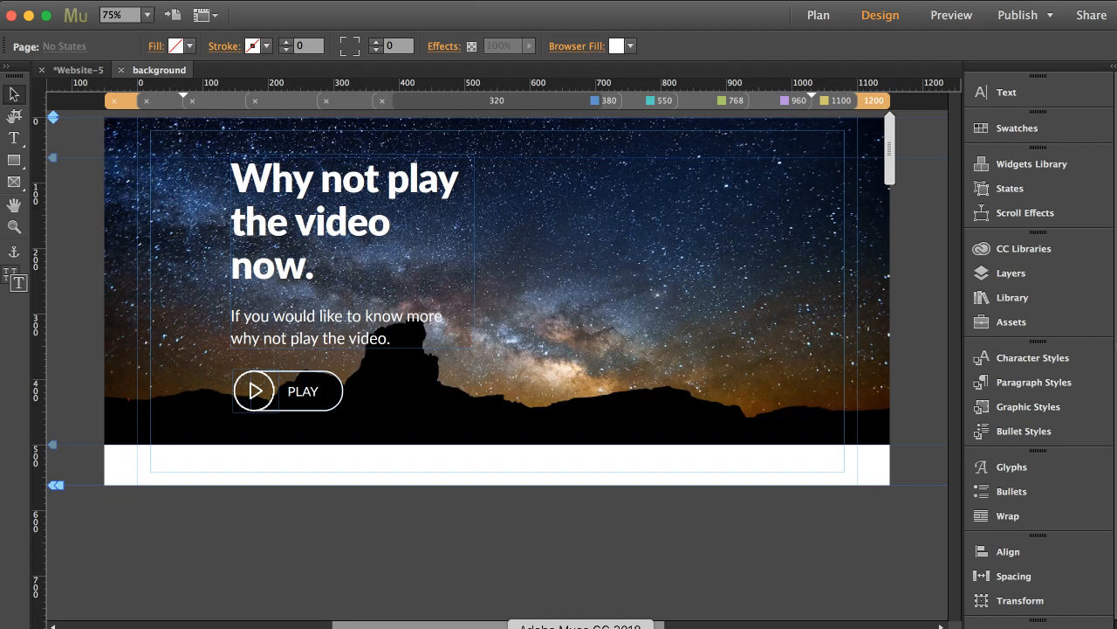
mouse_move(465, 520)
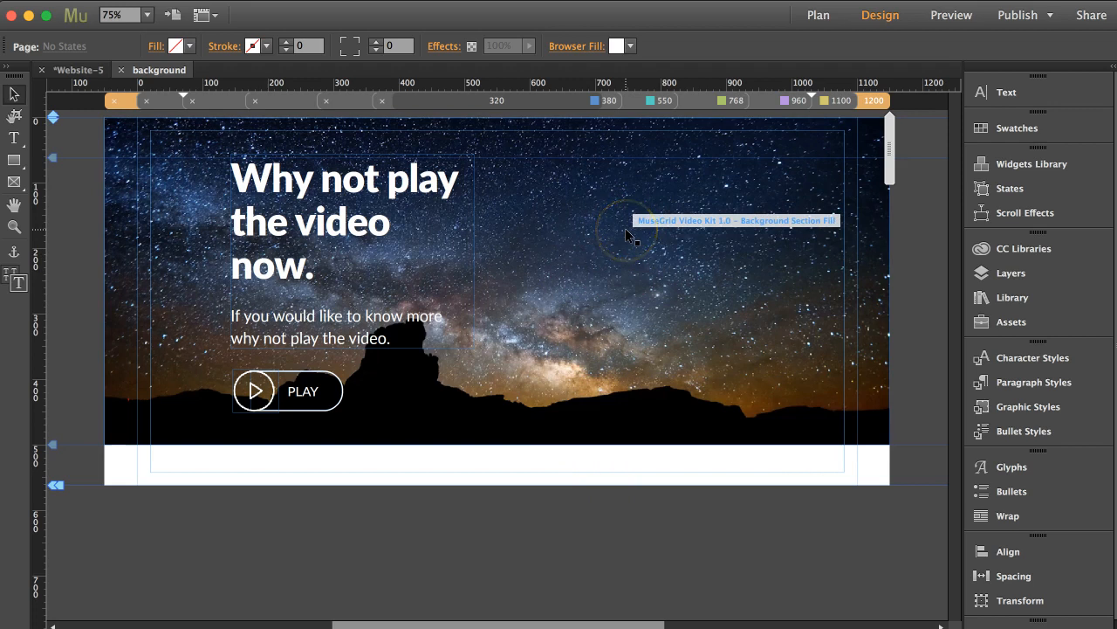
mouse_move(628, 235)
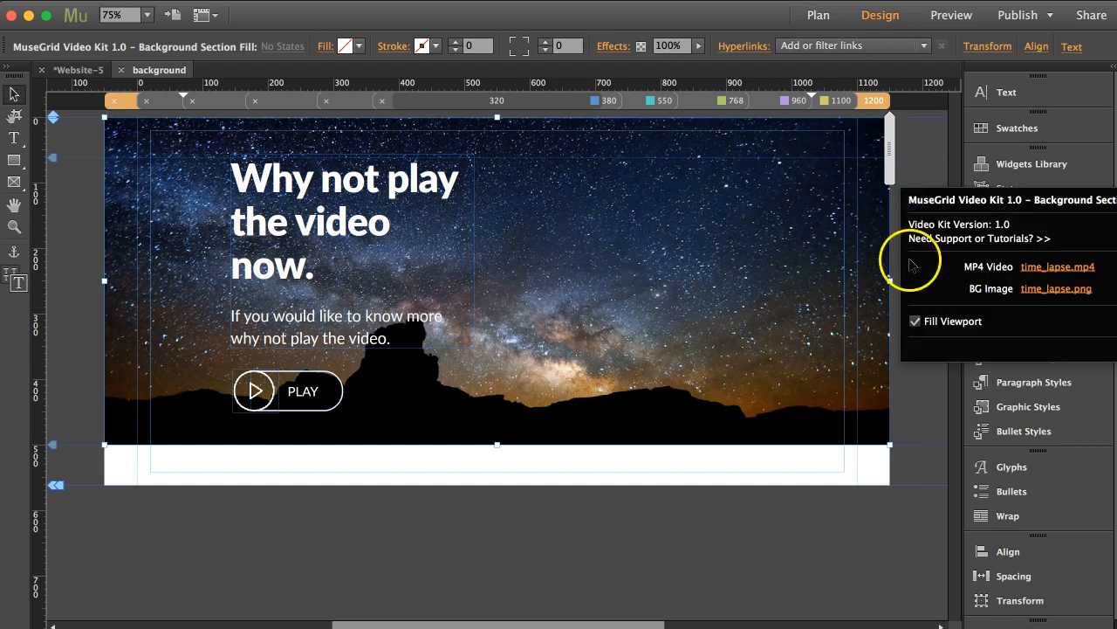
mouse_move(917, 174)
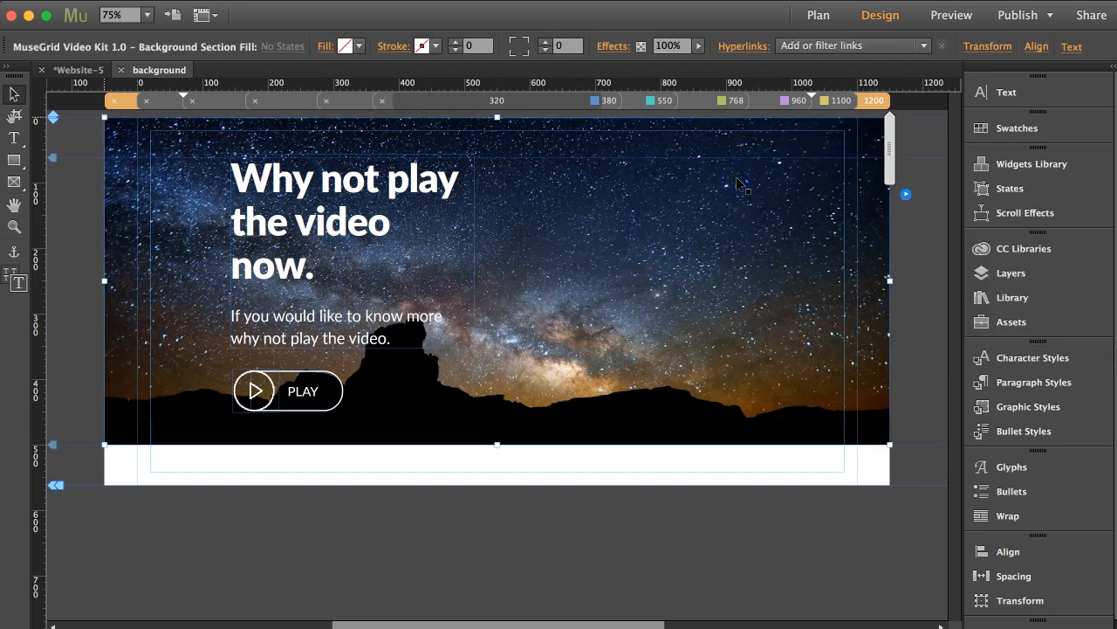
mouse_move(708, 166)
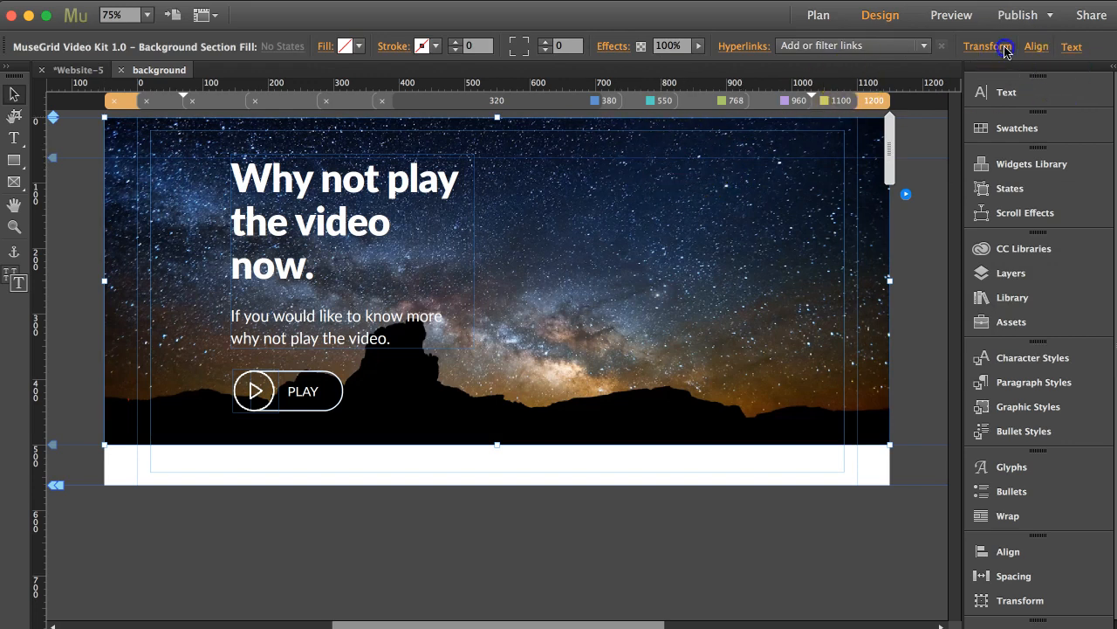
Drag the page-bottom marker up to sit just under the starry video section.
left_click(987, 46)
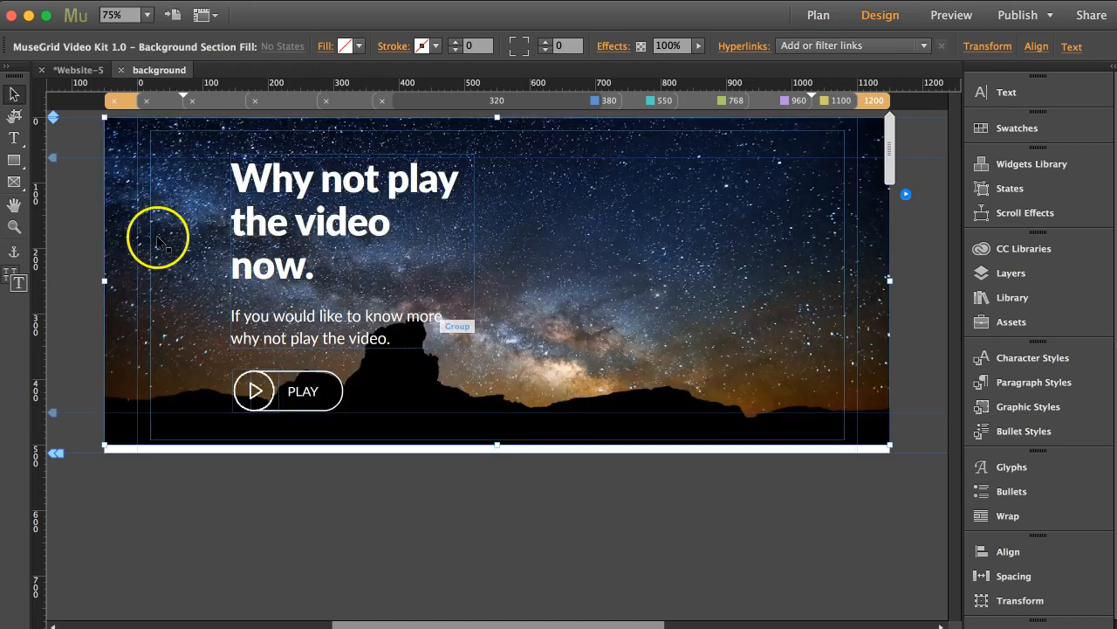
mouse_move(635, 302)
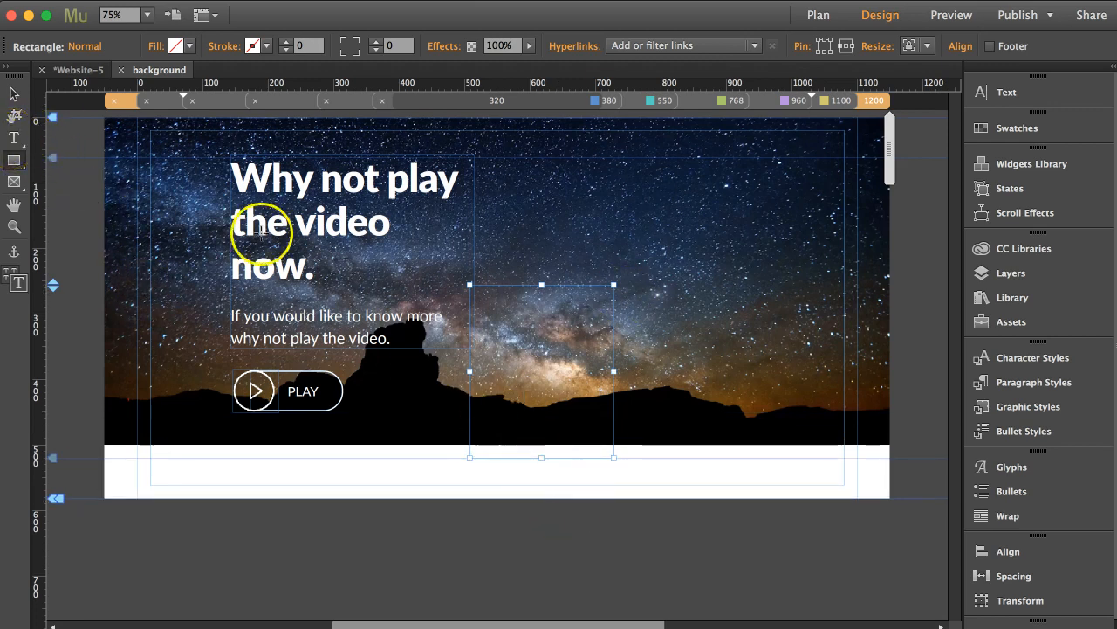
mouse_move(659, 463)
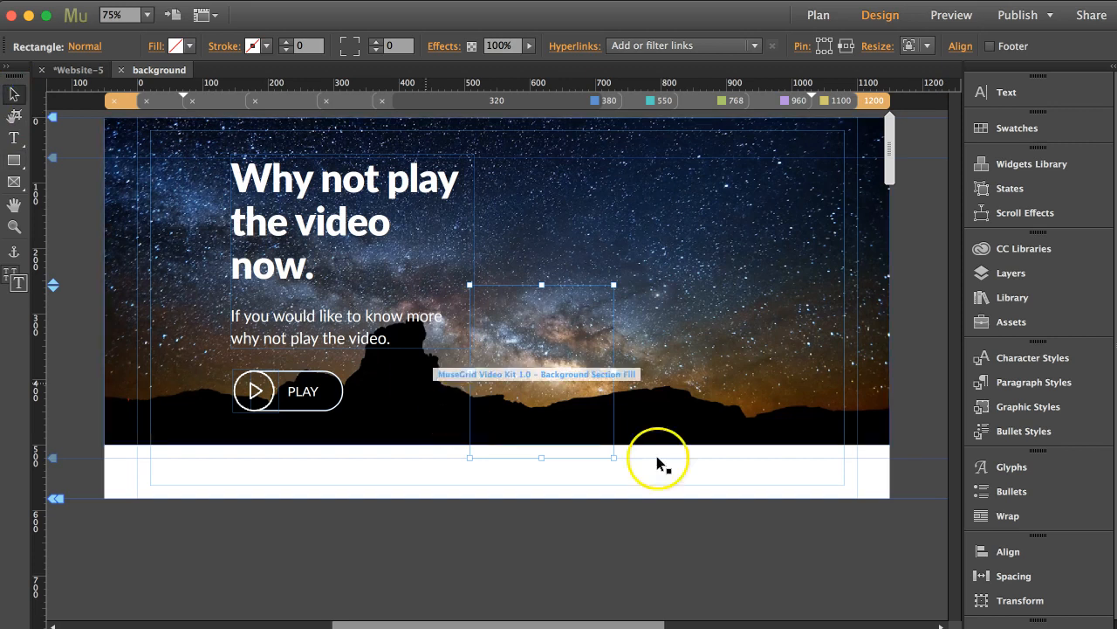
Set the new rectangle's height to 1200 in the Transform panel.
left_click(1020, 600)
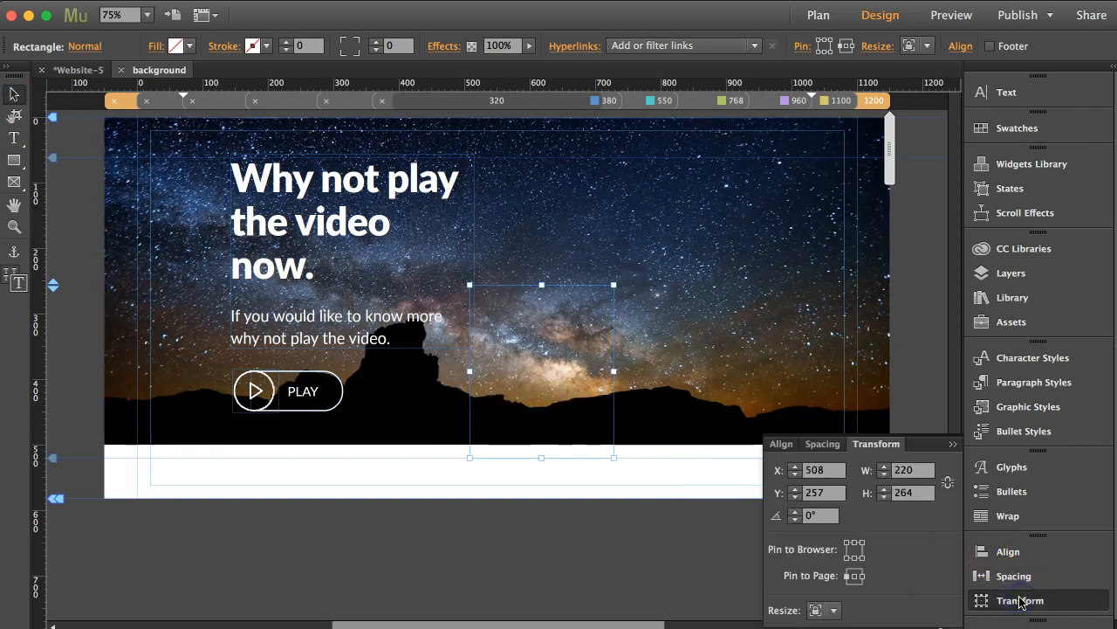
triple_click(905, 492)
type("1200")
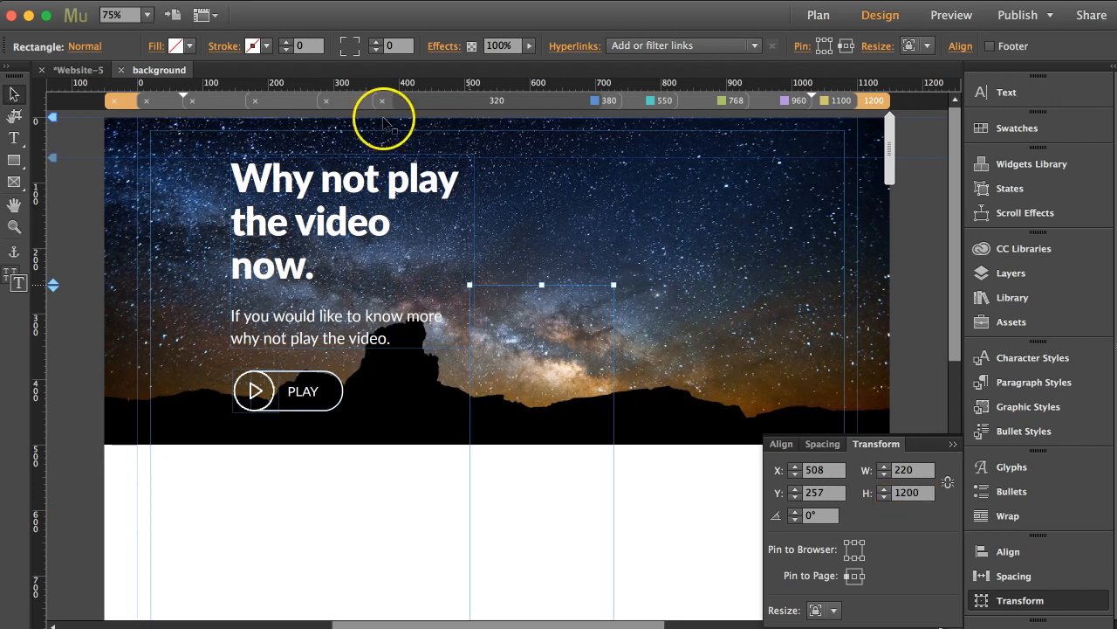
Switch the rectangle's fill type to a vertical gradient.
left_click(155, 45)
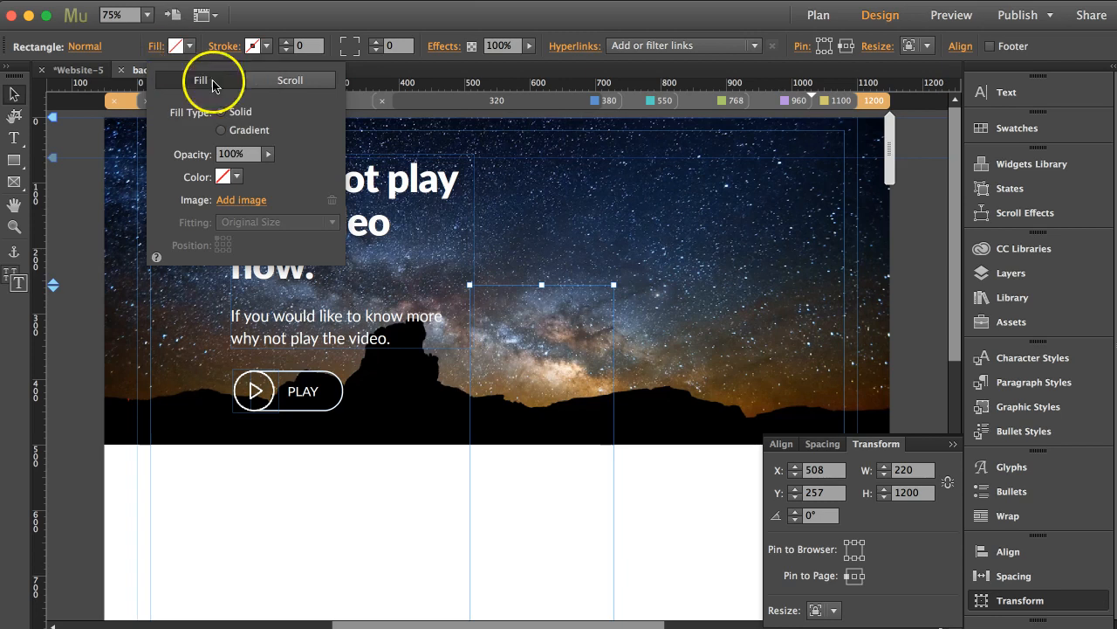
mouse_move(244, 179)
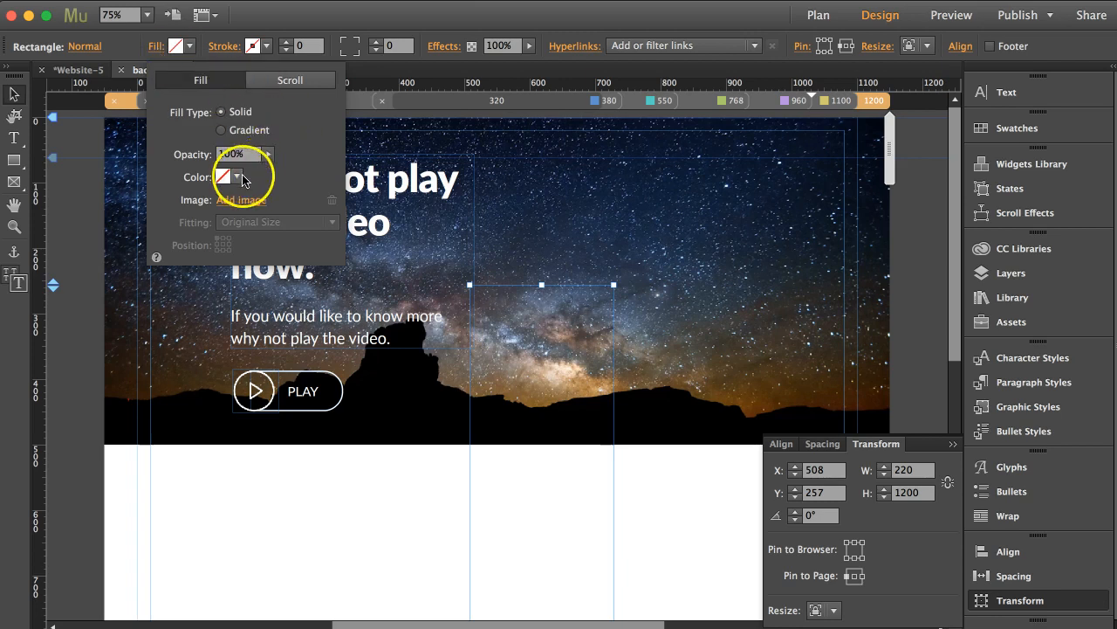
left_click(237, 176)
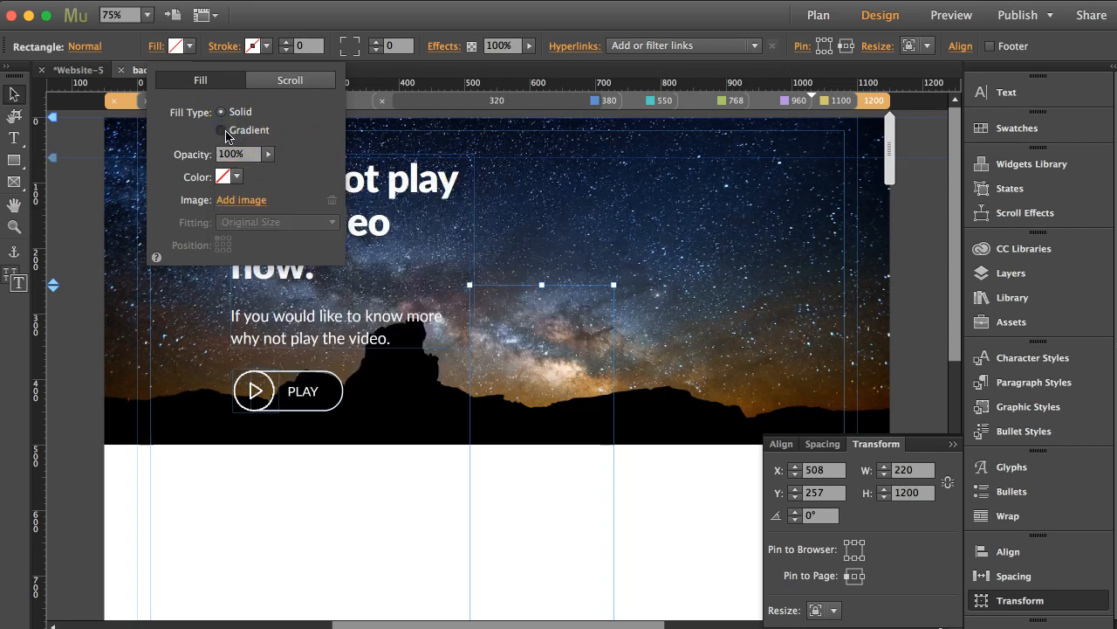
left_click(221, 130)
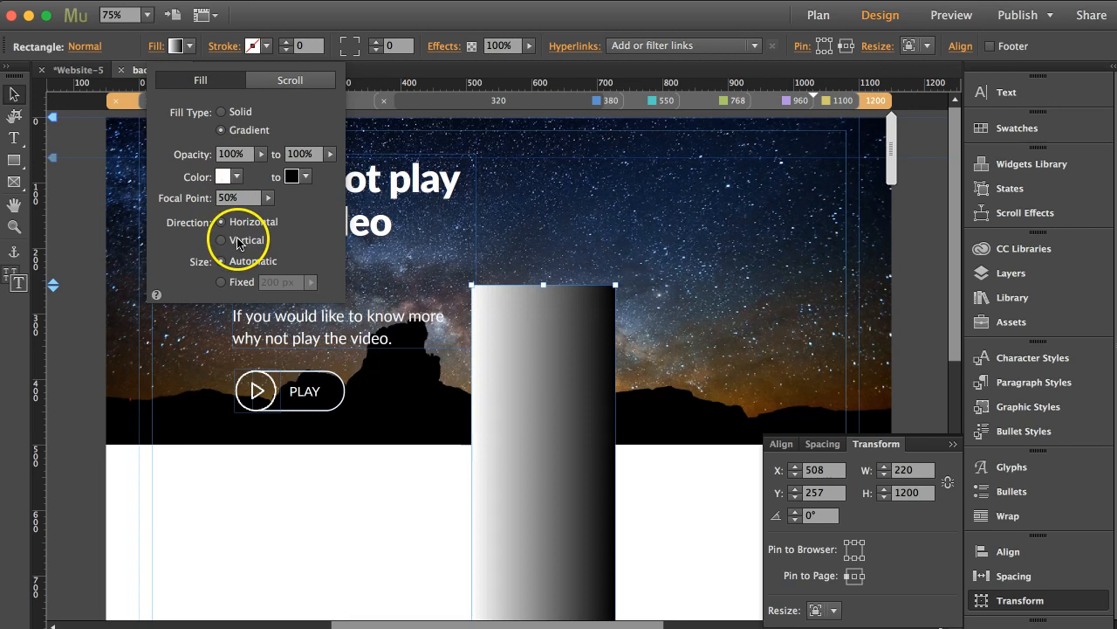
left_click(221, 240)
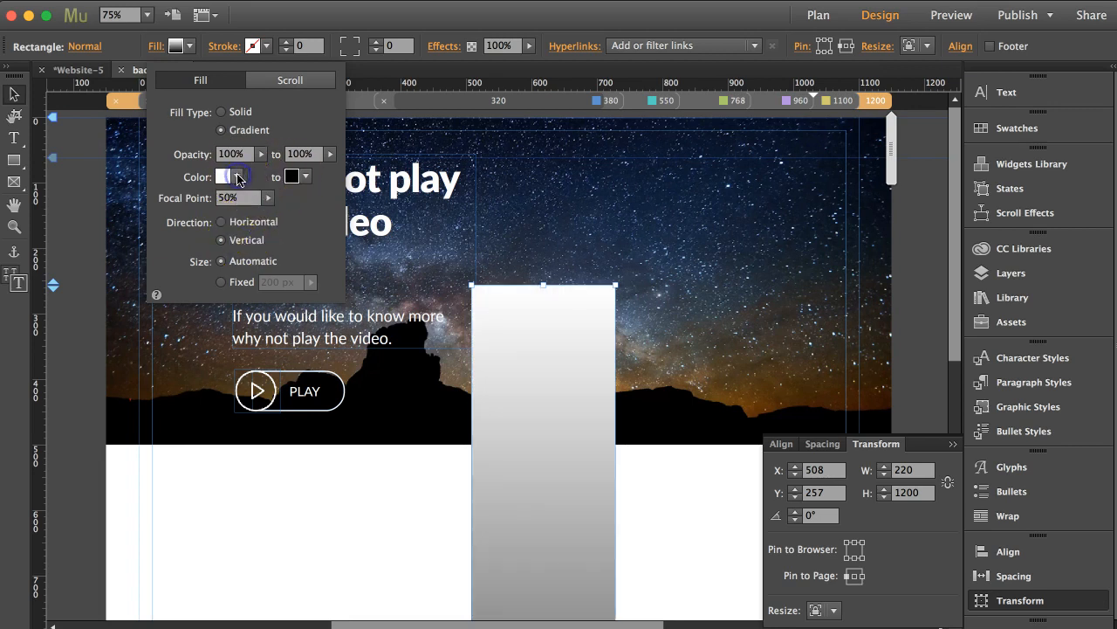
Set the gradient's start colour to blue #0071BC and its end colour to black.
left_click(225, 176)
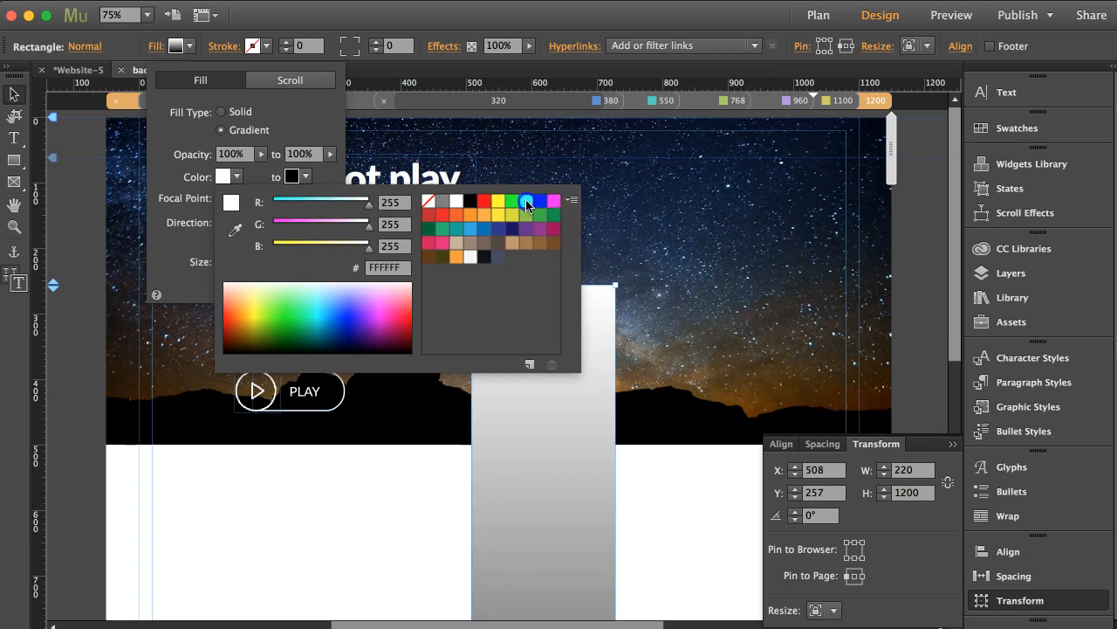
left_click(526, 202)
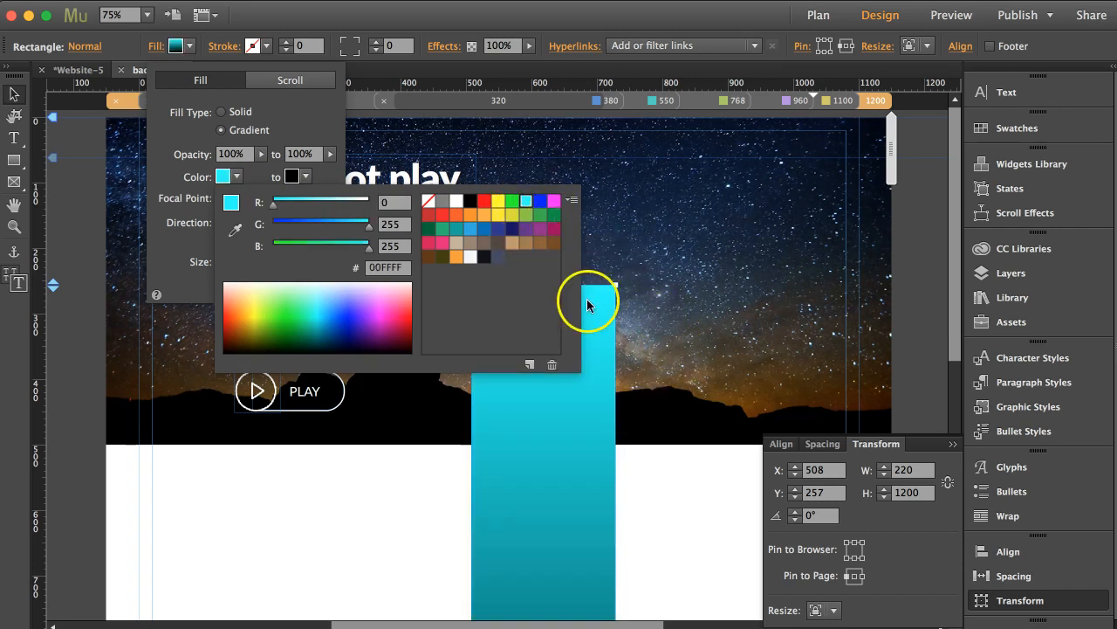
left_click(483, 229)
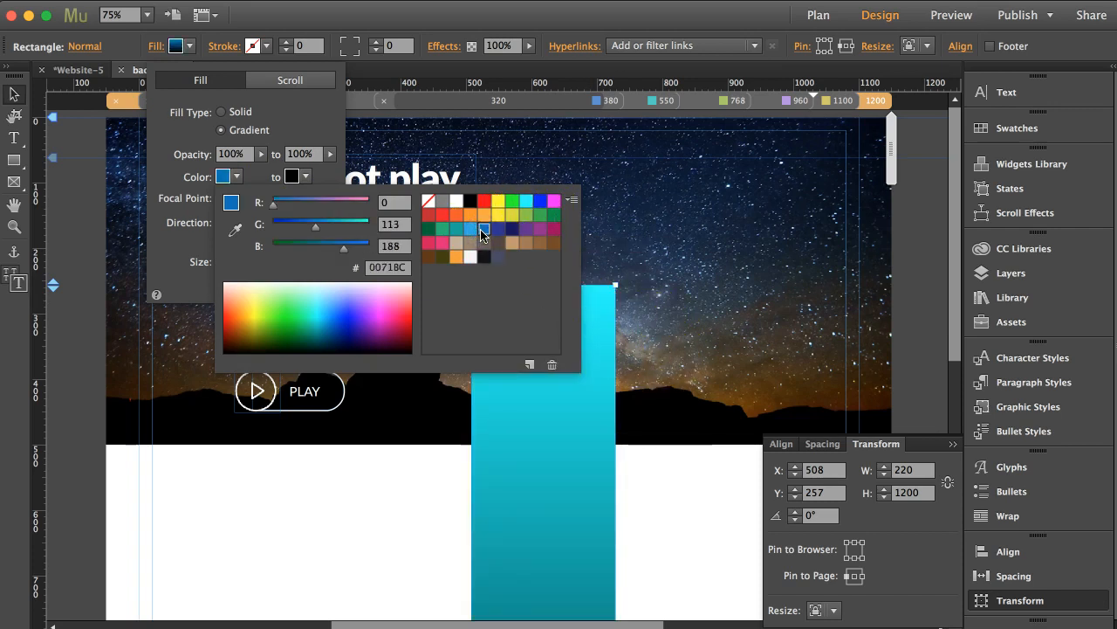
left_click(484, 229)
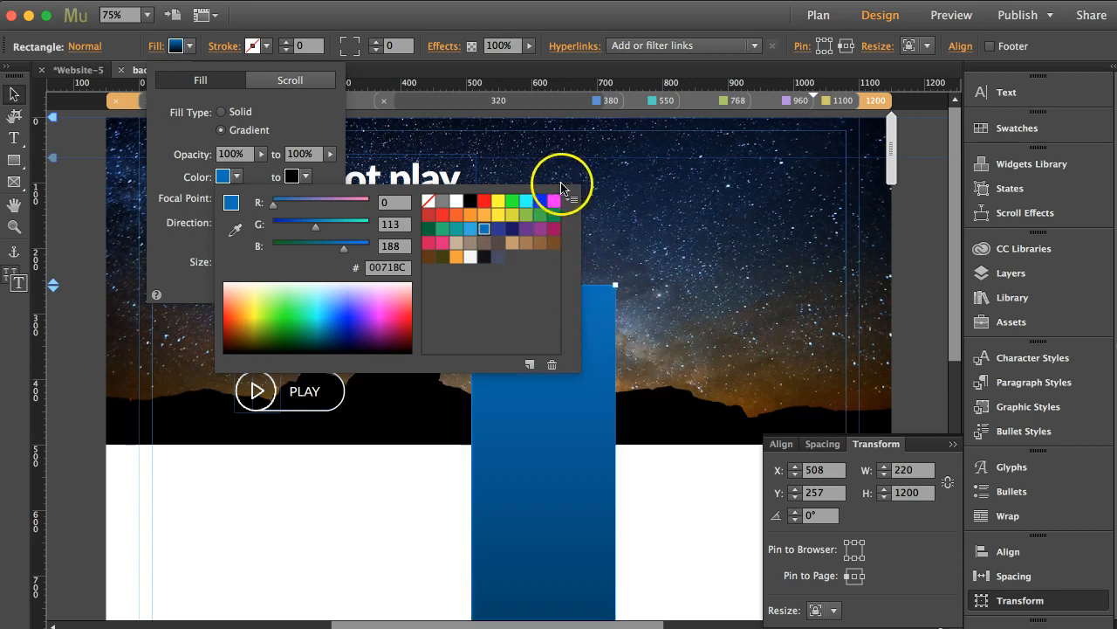
mouse_move(958, 254)
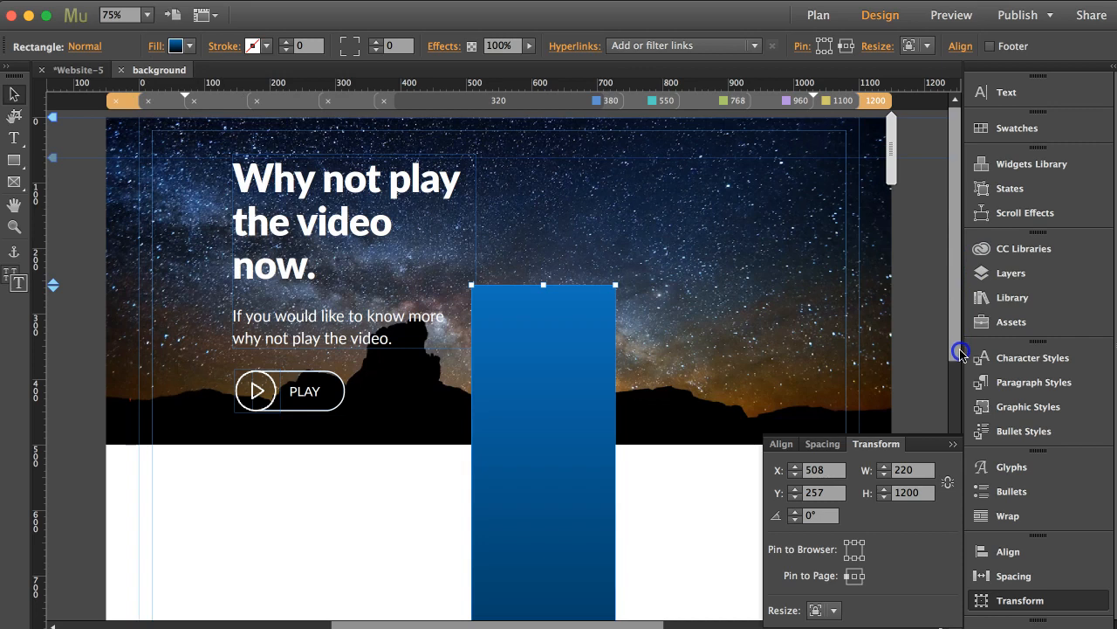
mouse_move(954, 133)
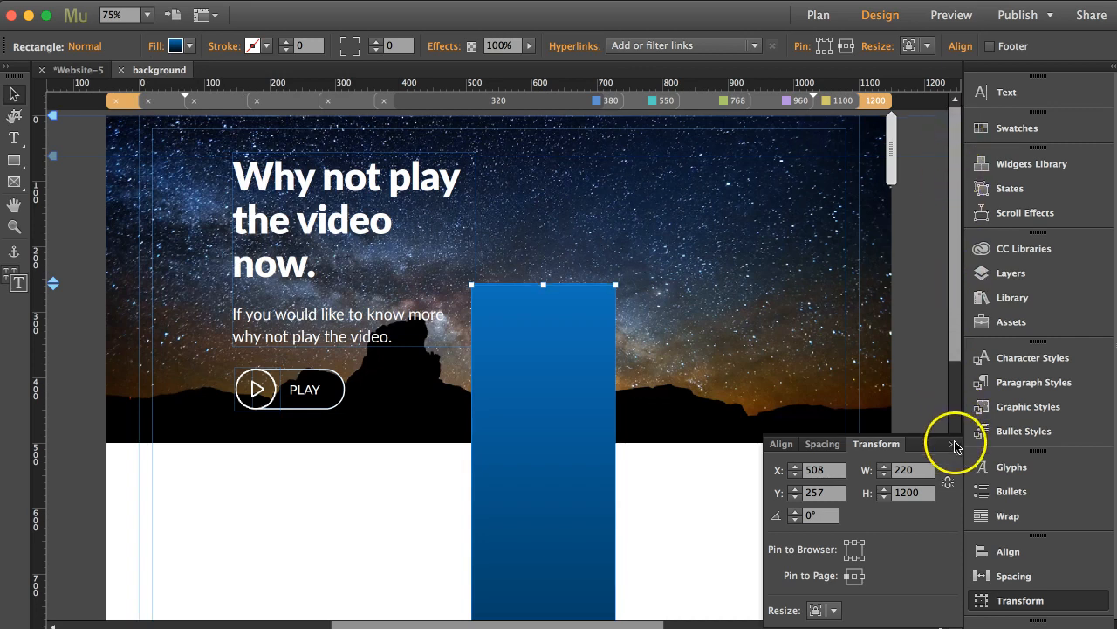
scroll("down", 3)
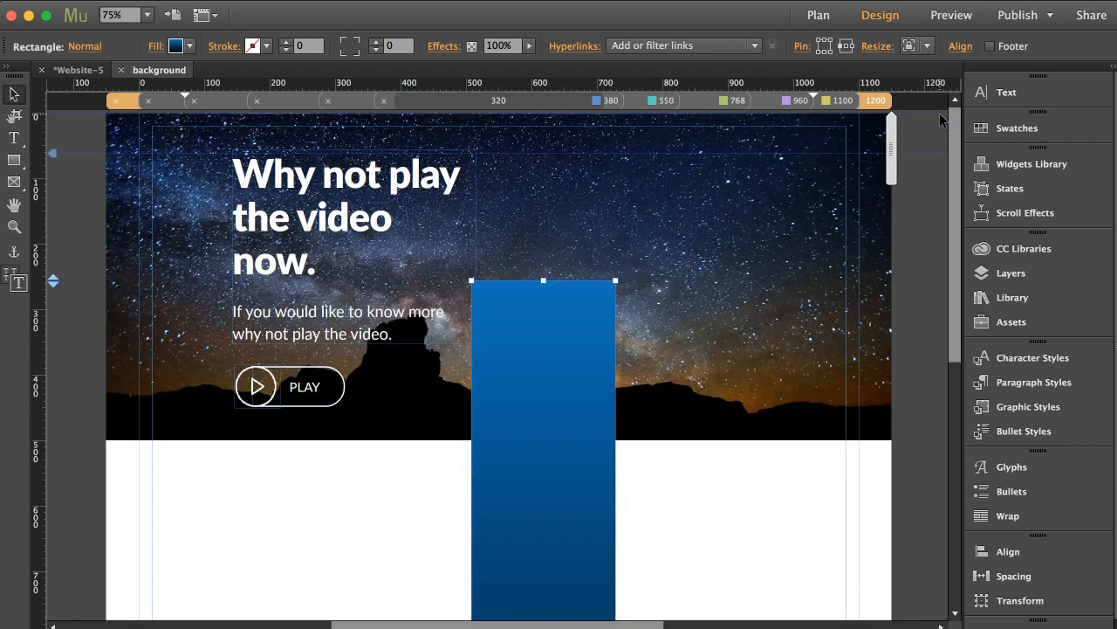
mouse_move(842, 110)
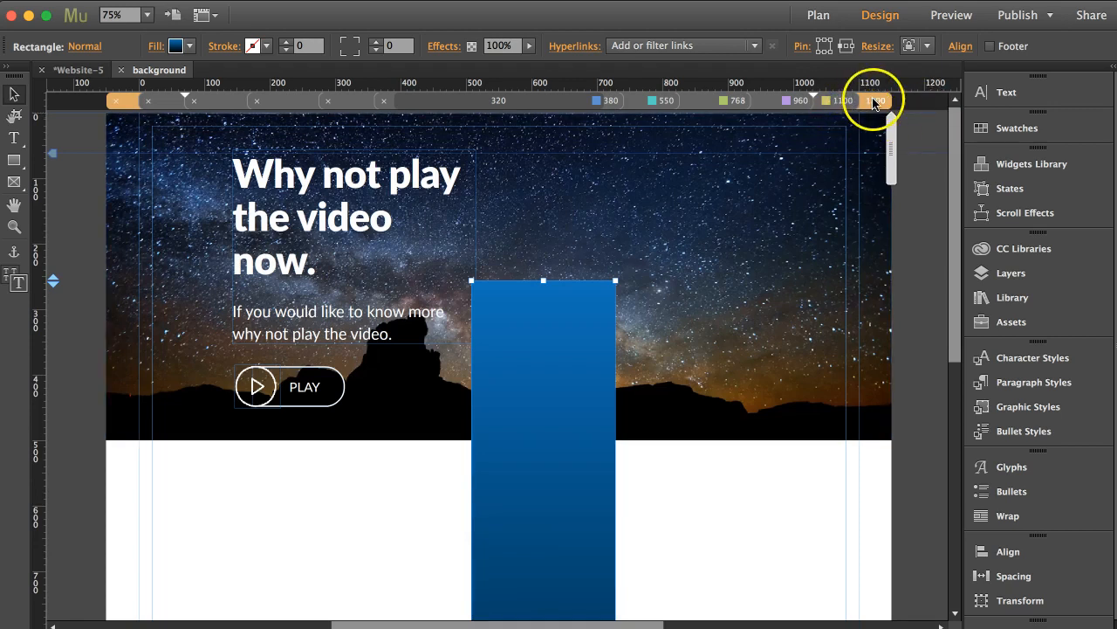
left_click(877, 101)
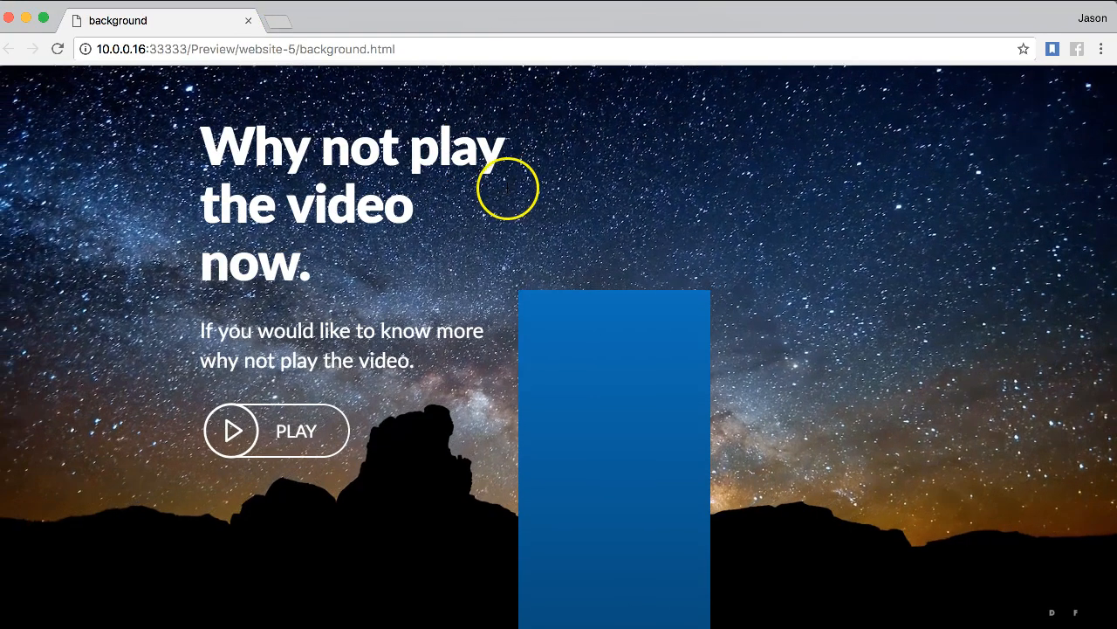
mouse_move(858, 361)
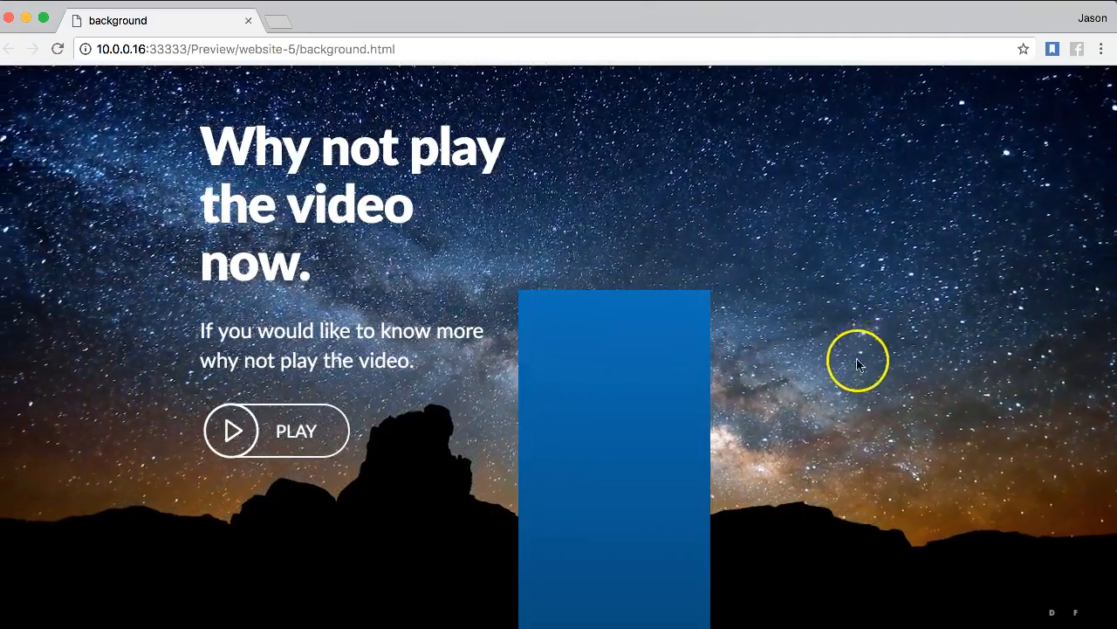
scroll("down", 3)
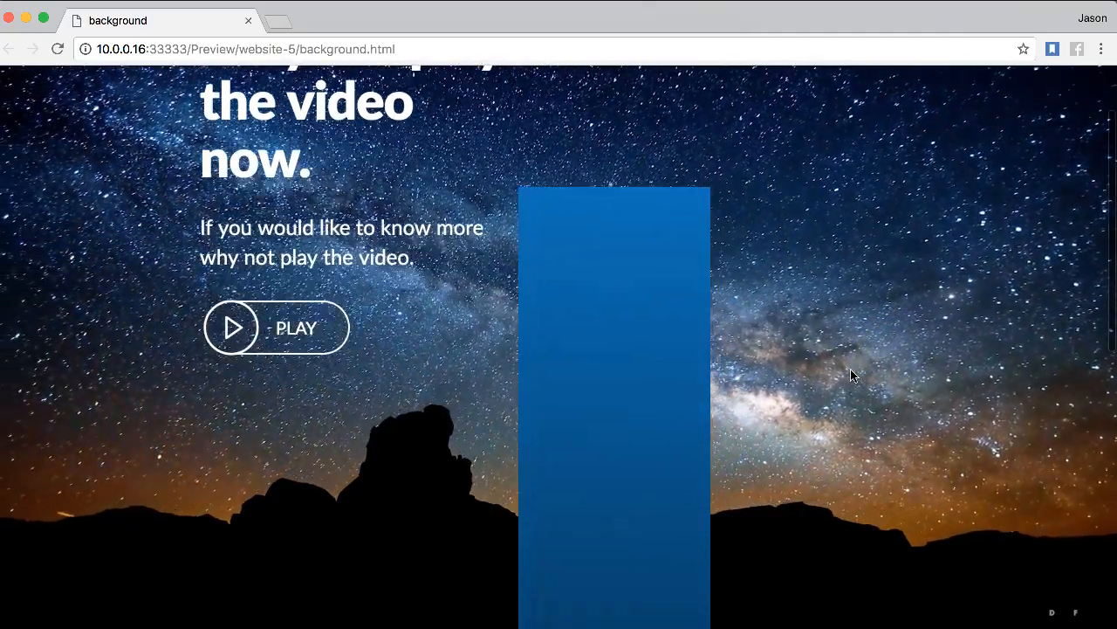
scroll("down", 3)
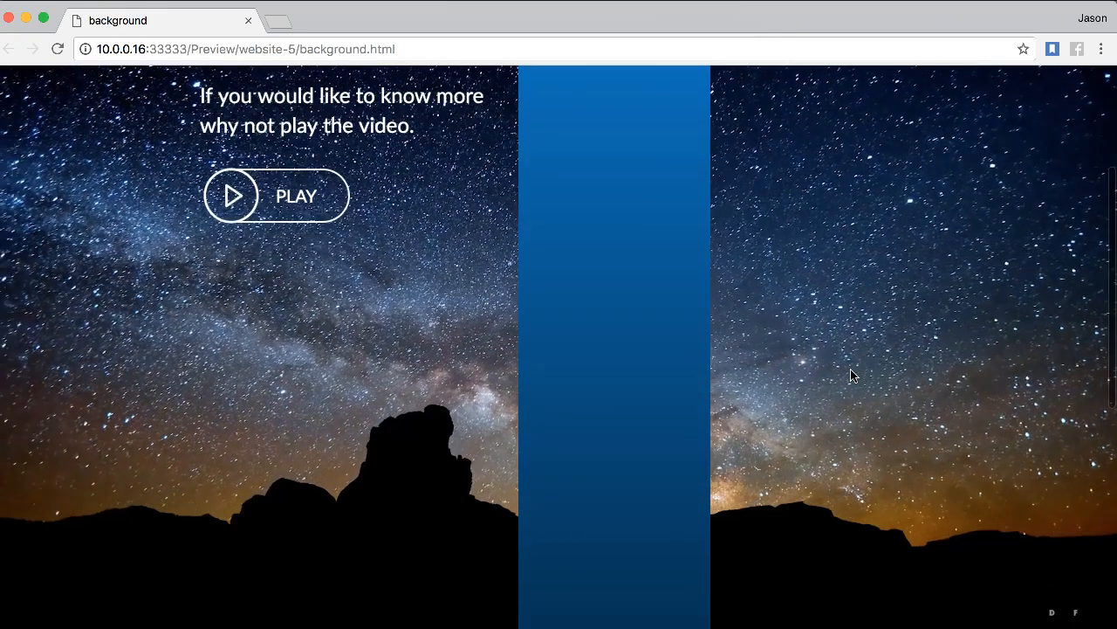
scroll("down", 3)
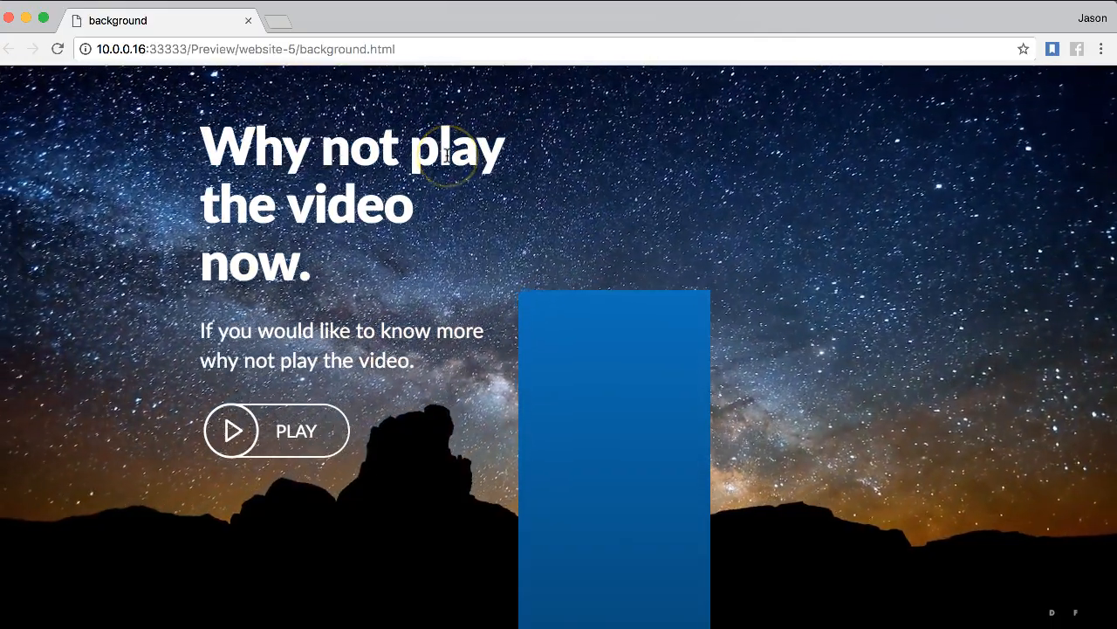
mouse_move(439, 94)
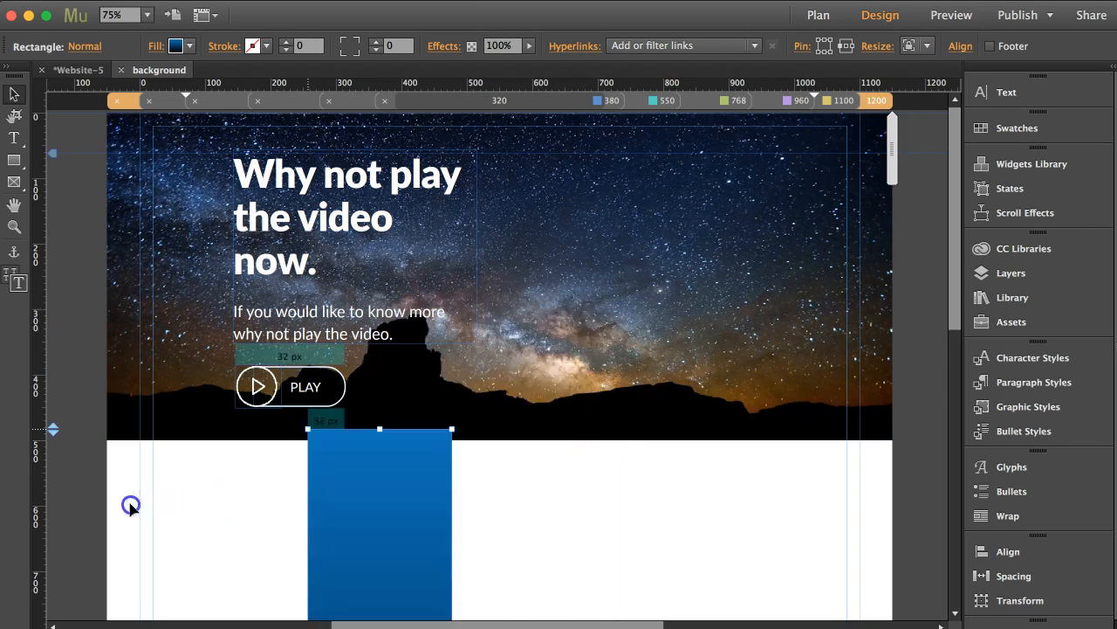
Move the gradient rectangle to the left edge under the hero and stretch it to browser width.
left_click_drag(380, 523, 114, 524)
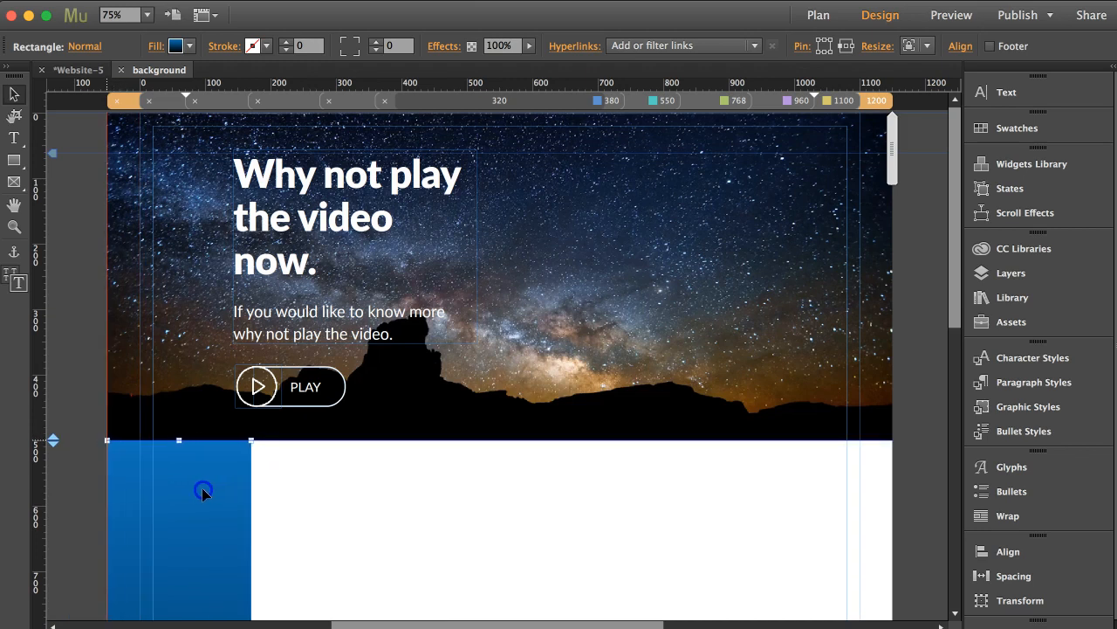
mouse_move(843, 47)
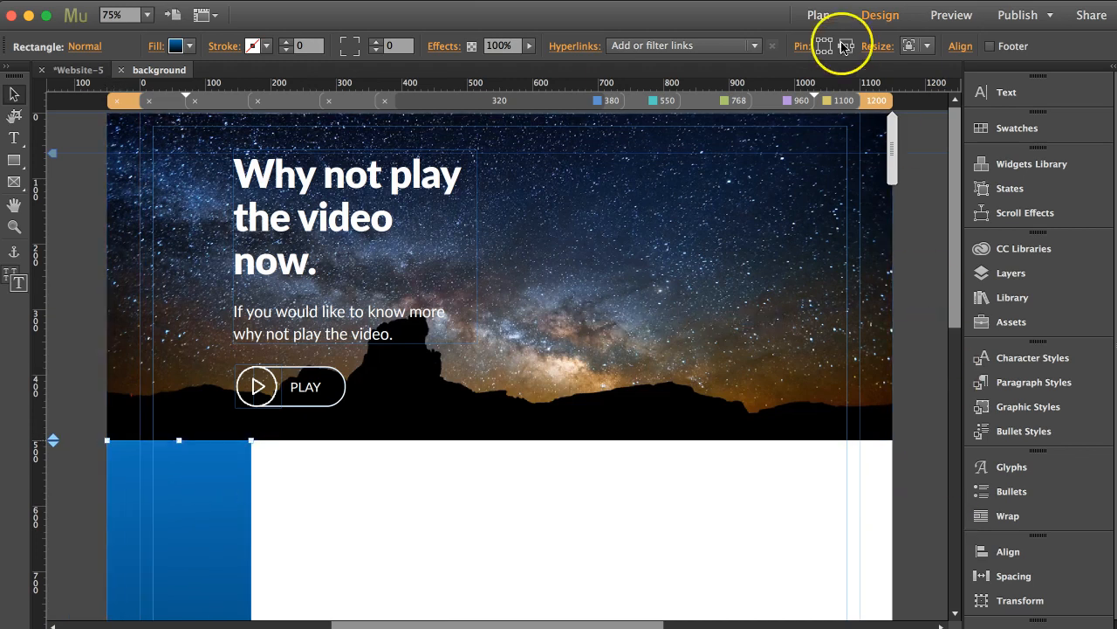
left_click(916, 46)
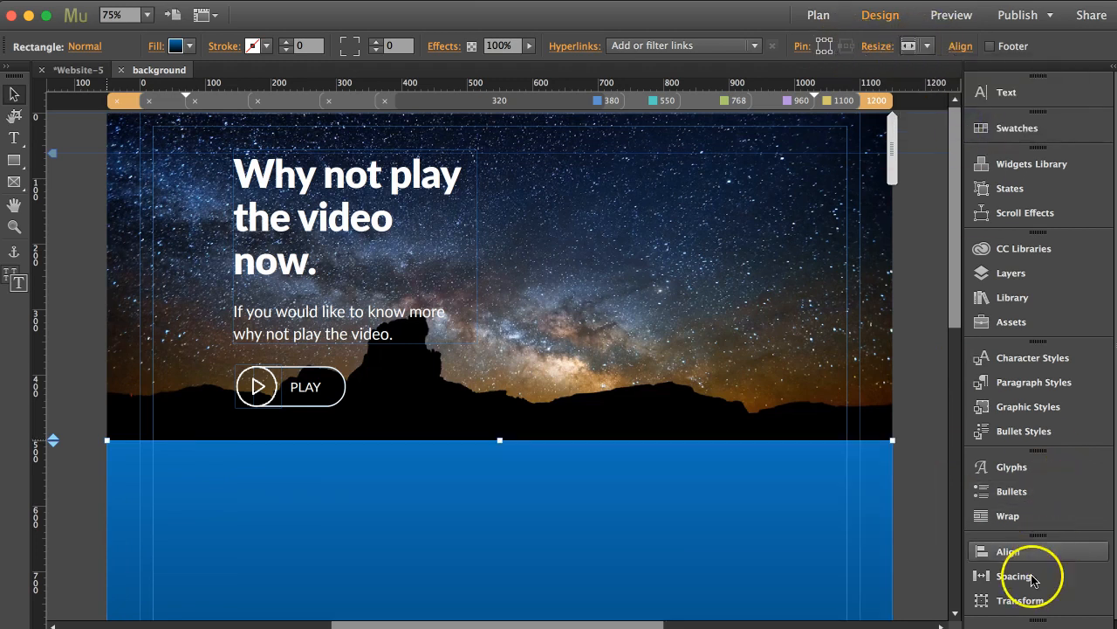
left_click(1020, 600)
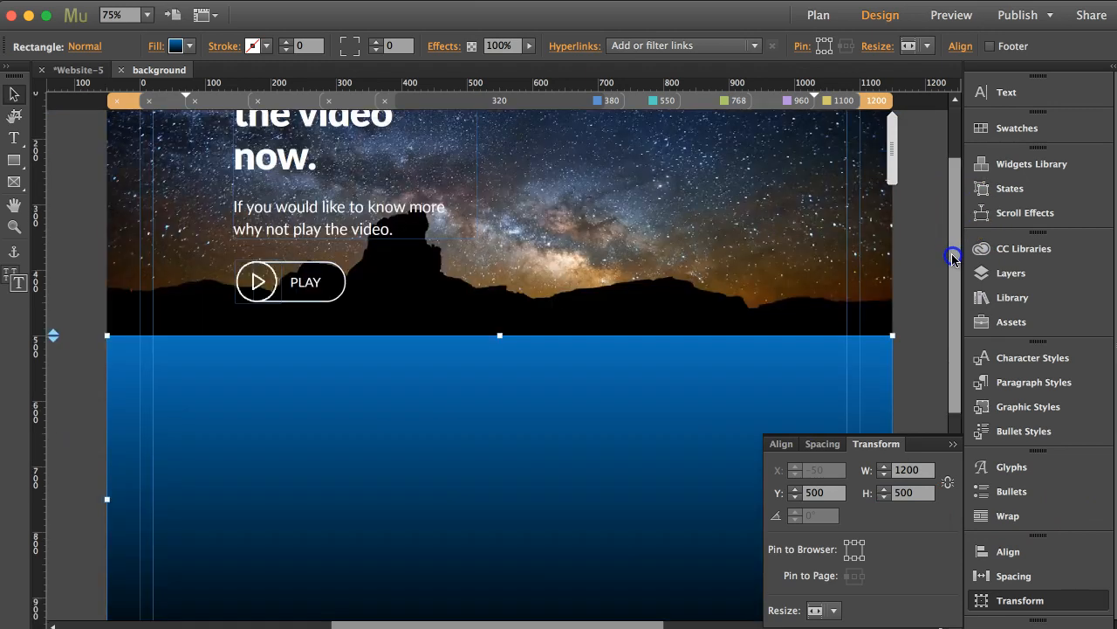
Snap a copy of the gradient band beneath the first, then drag it lower to leave a gap.
scroll("down", 3)
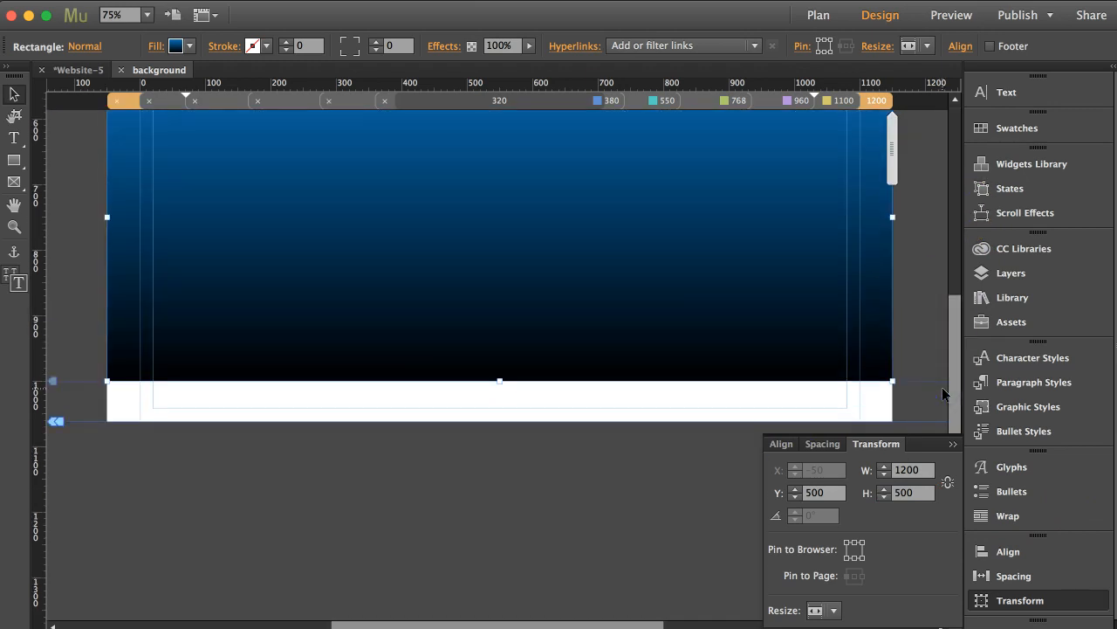
mouse_move(578, 250)
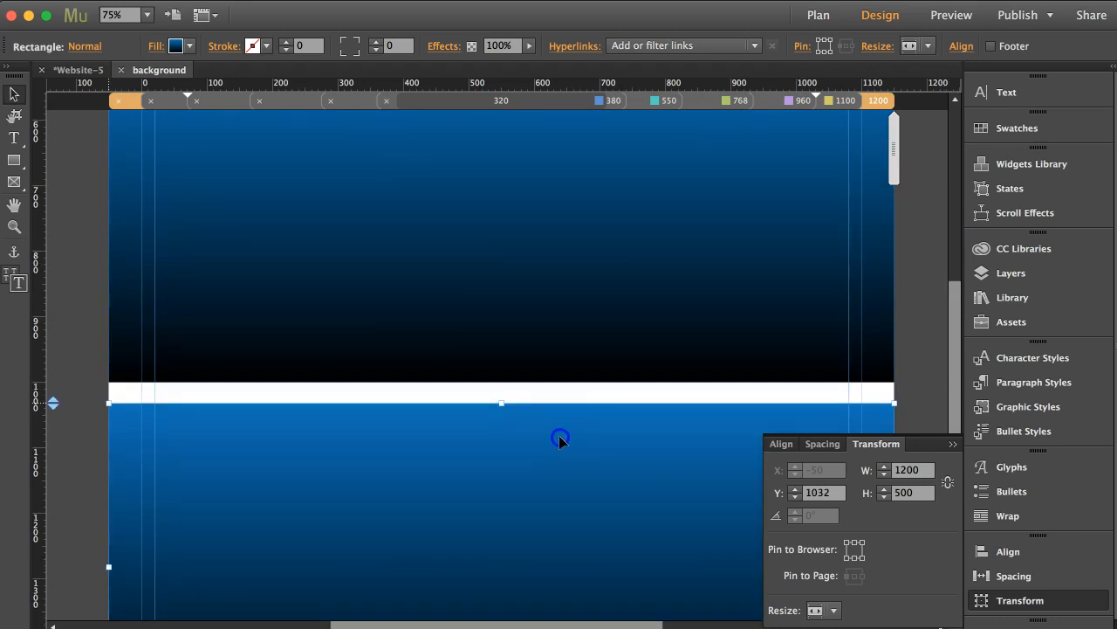
left_click_drag(502, 403, 502, 385)
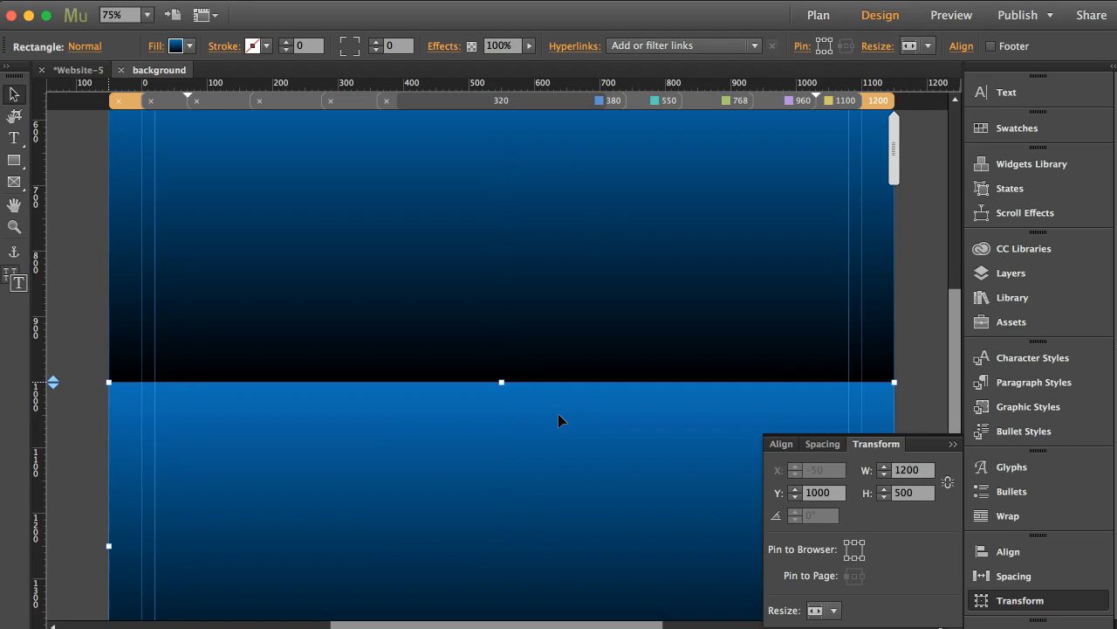
left_click_drag(502, 381, 501, 428)
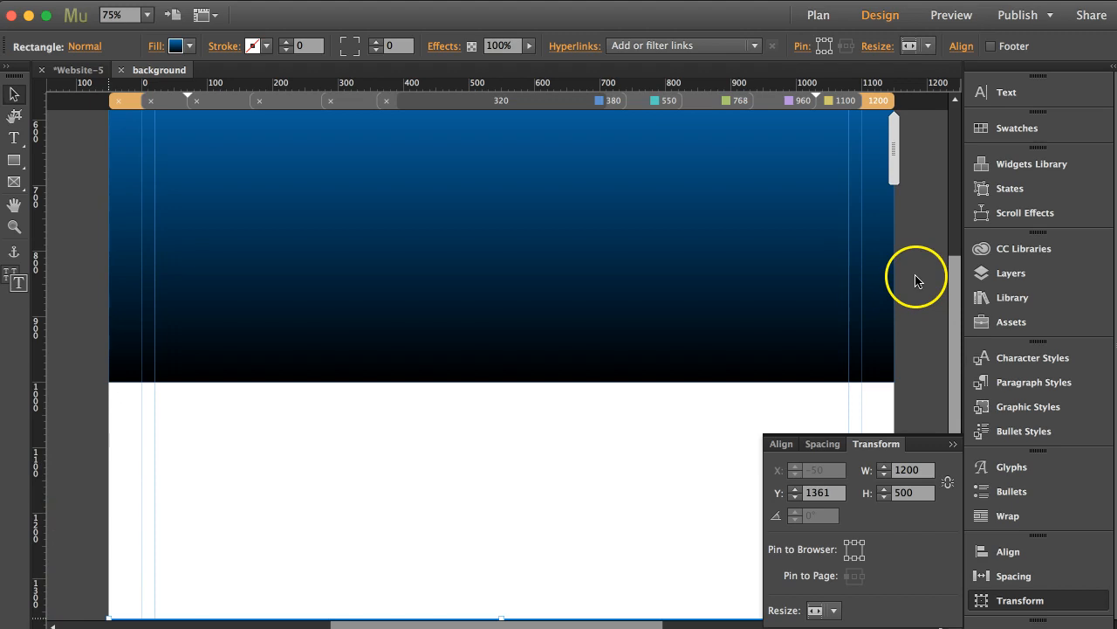
scroll("down", 3)
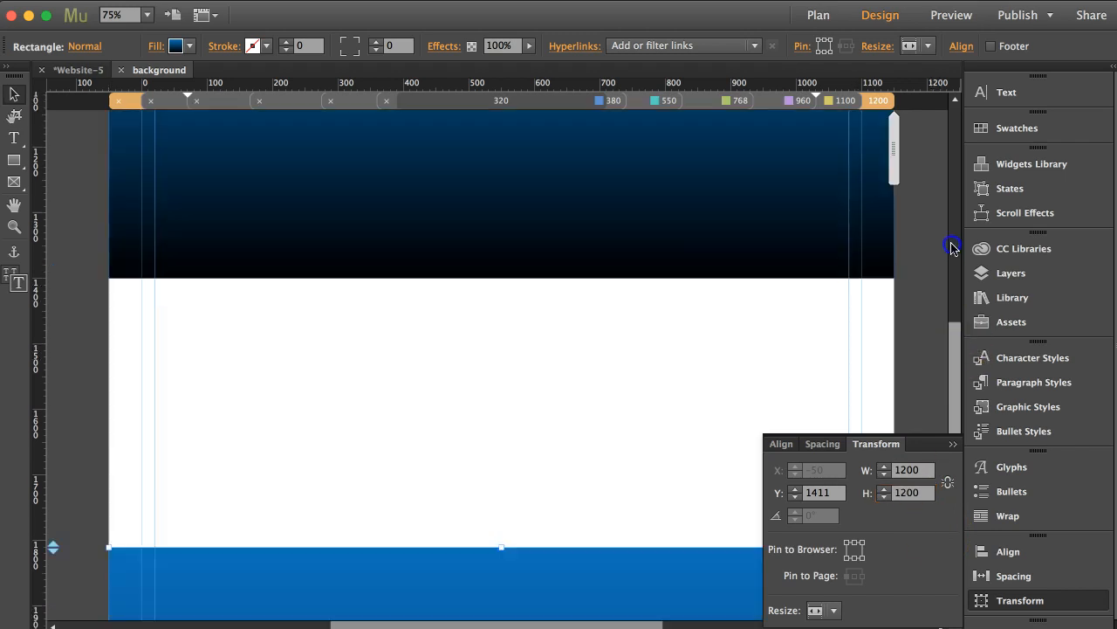
Give the second gradient band Y 1411 and H 1200 in the Transform panel.
scroll("down", 3)
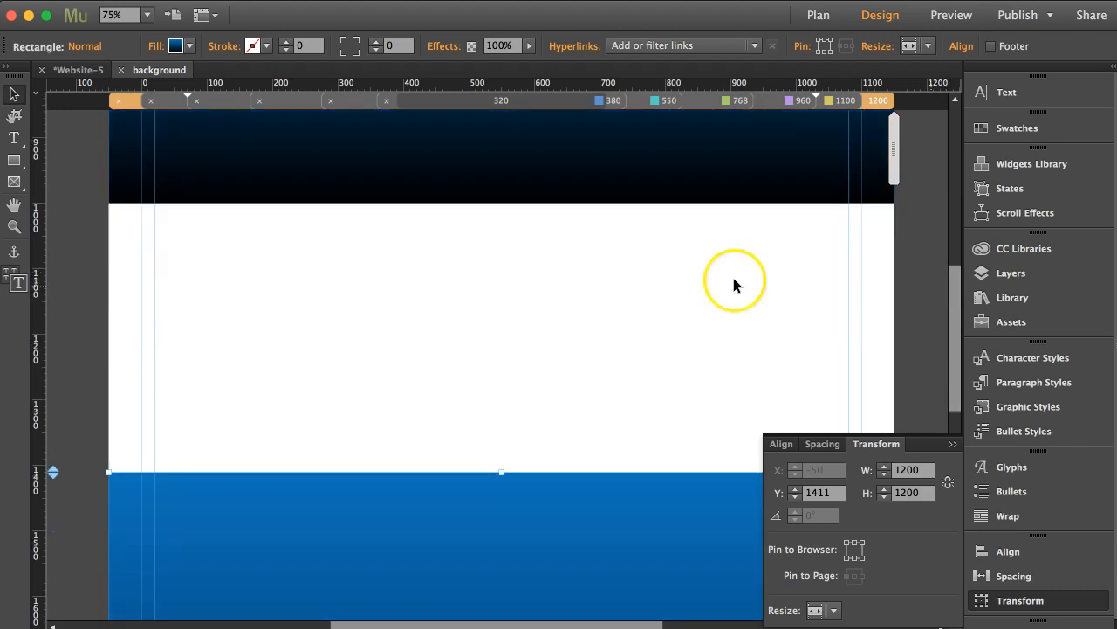
mouse_move(550, 356)
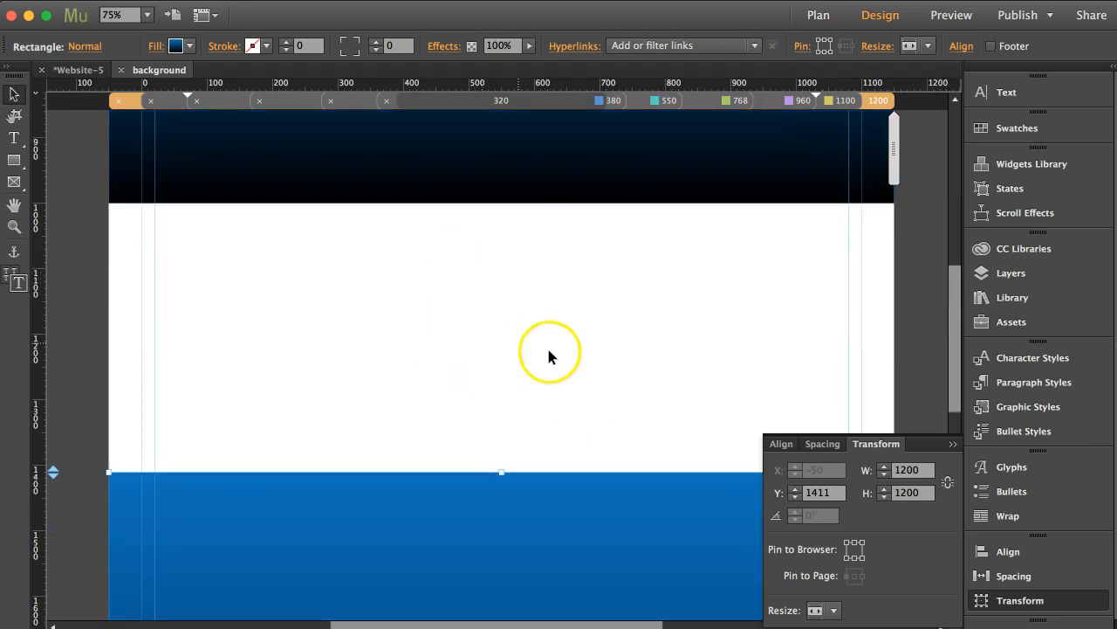
mouse_move(249, 248)
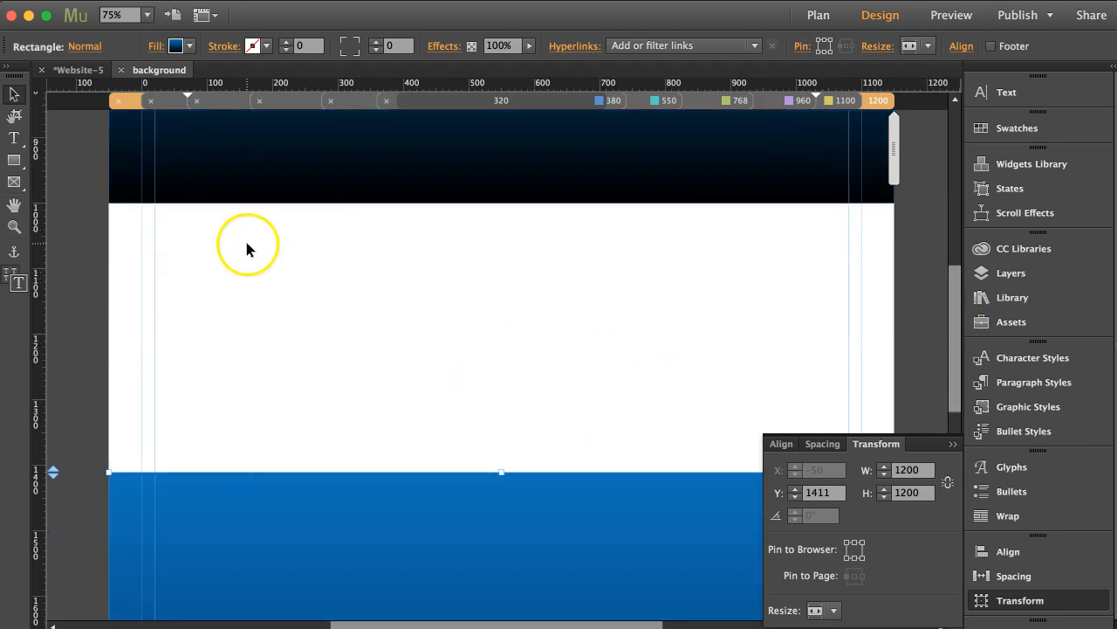
mouse_move(905, 333)
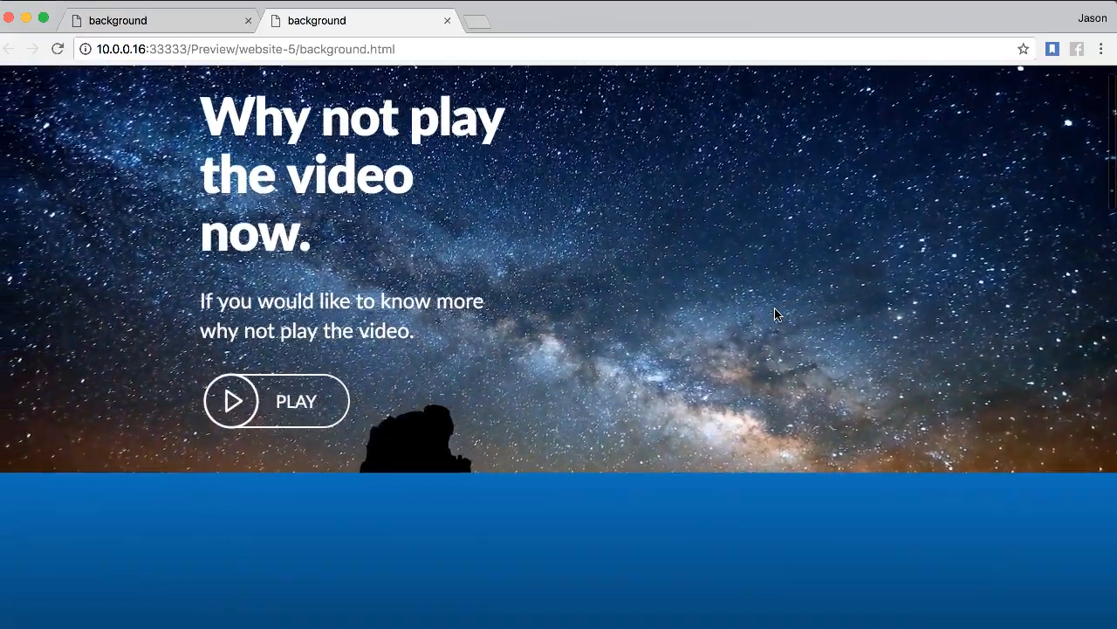
Scroll down the refreshed Chrome preview and back up, watching the starry sky between the bands.
scroll("down", 3)
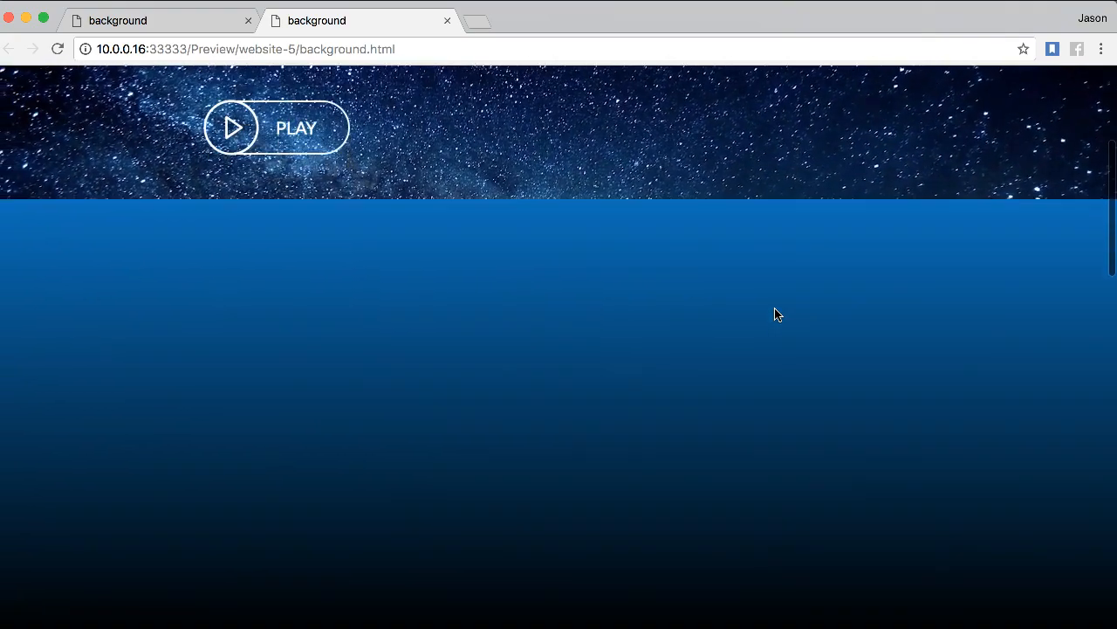
scroll("down", 3)
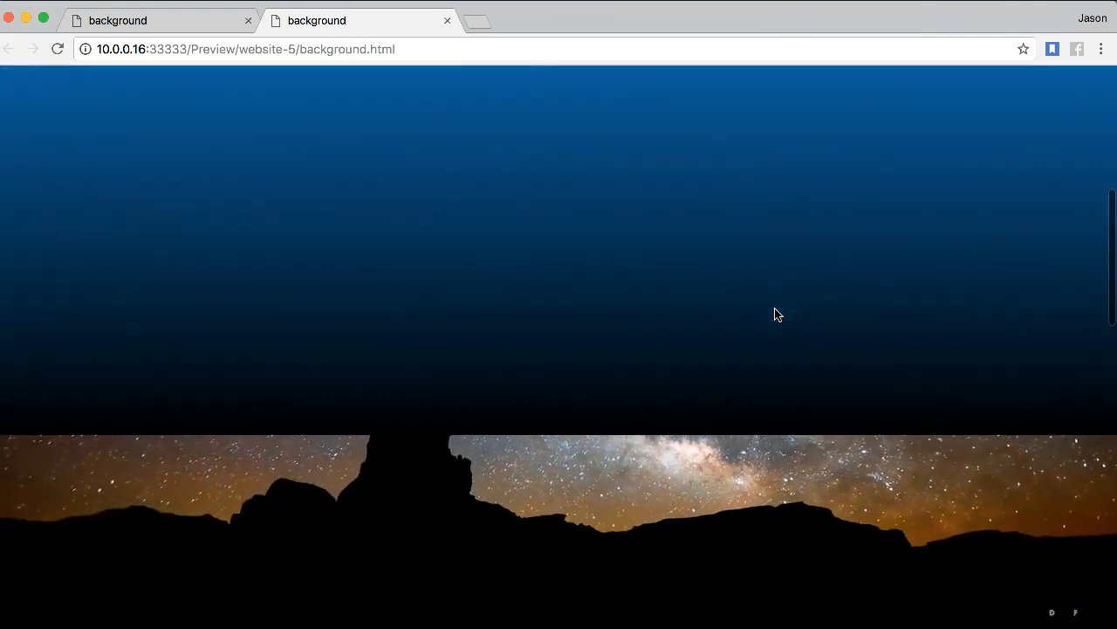
scroll("down", 3)
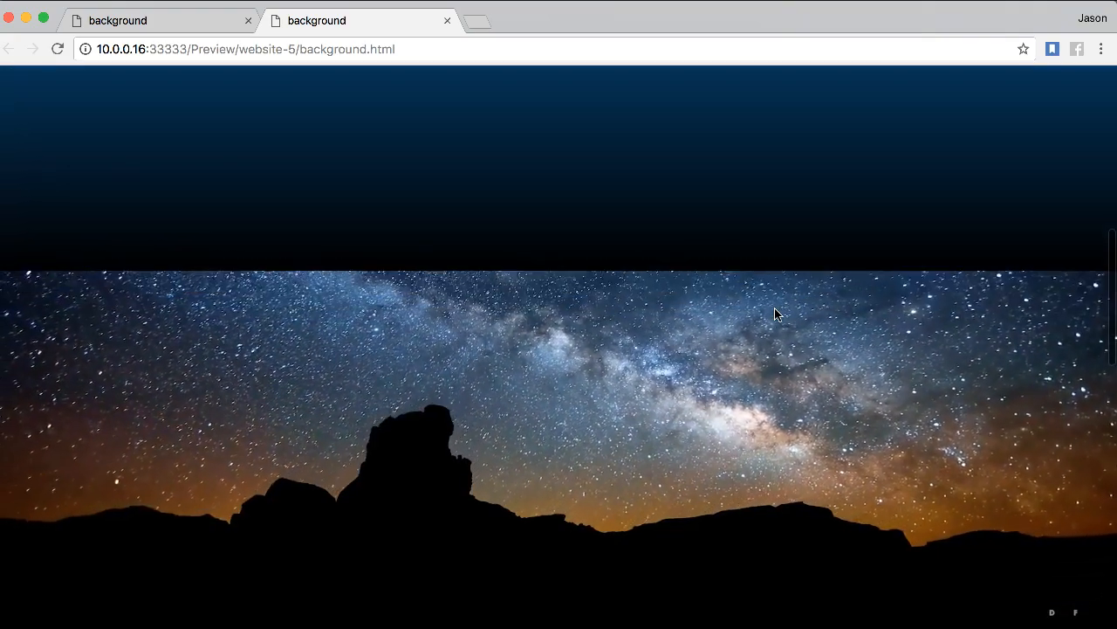
scroll("down", 3)
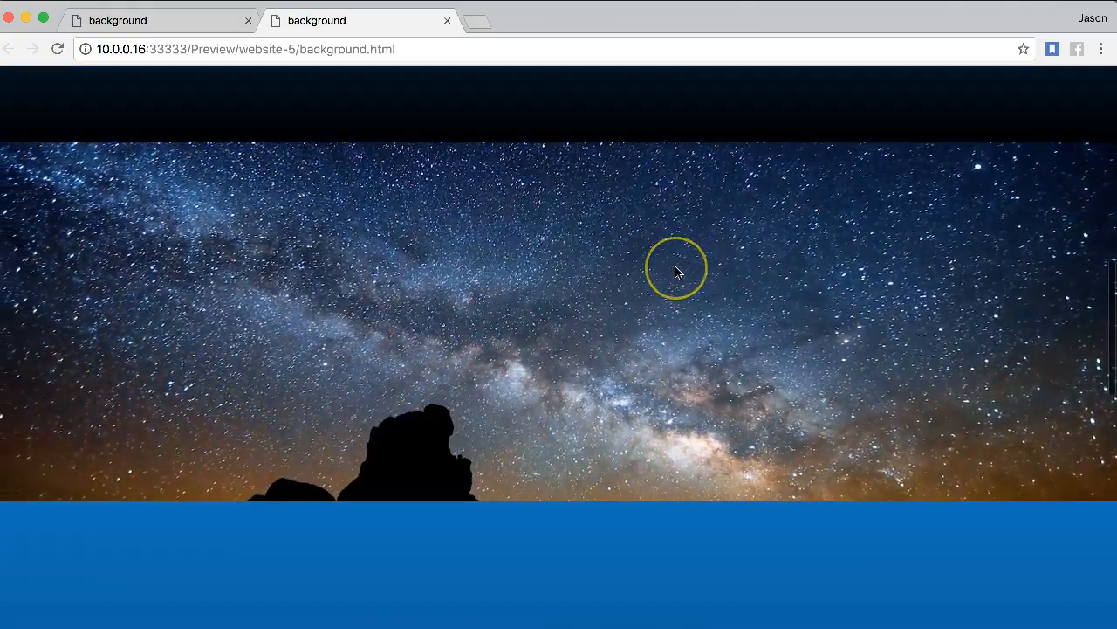
scroll("down", 3)
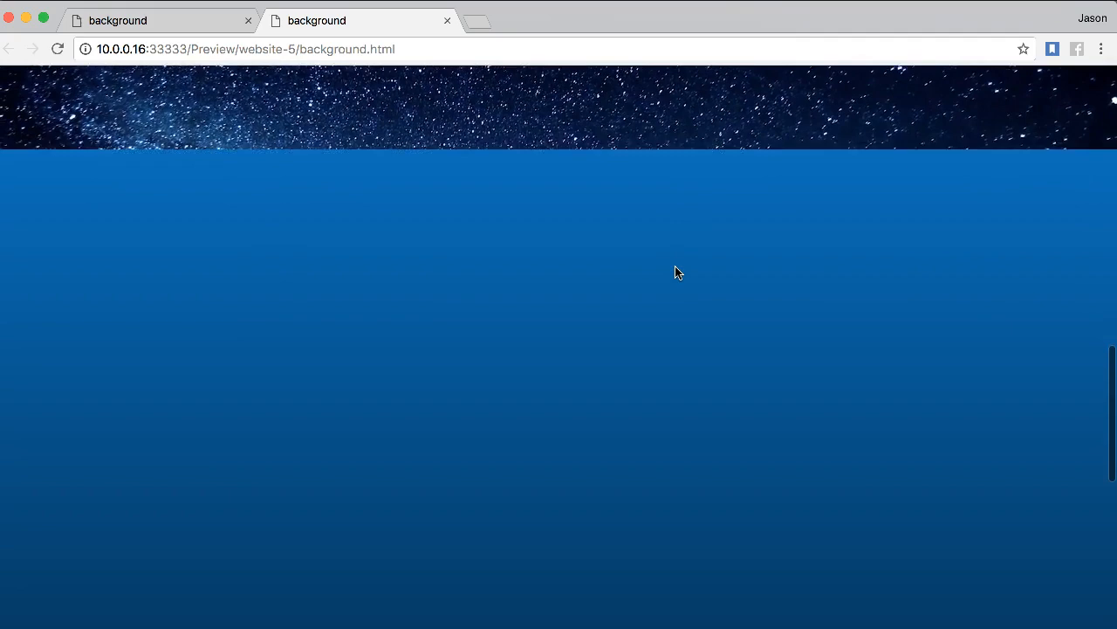
scroll("up", 3)
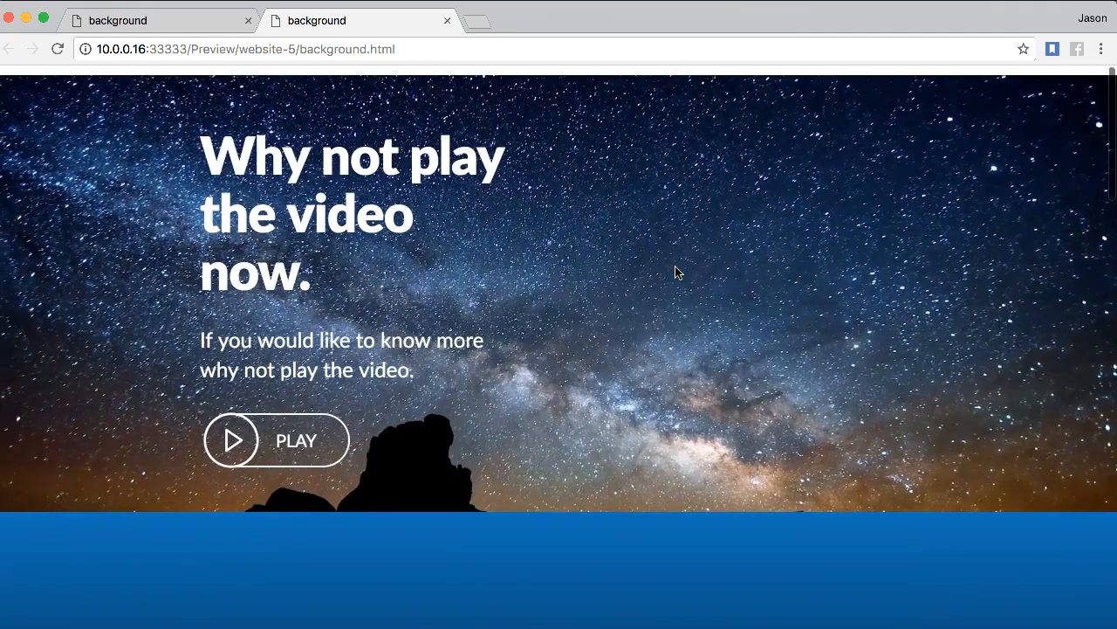